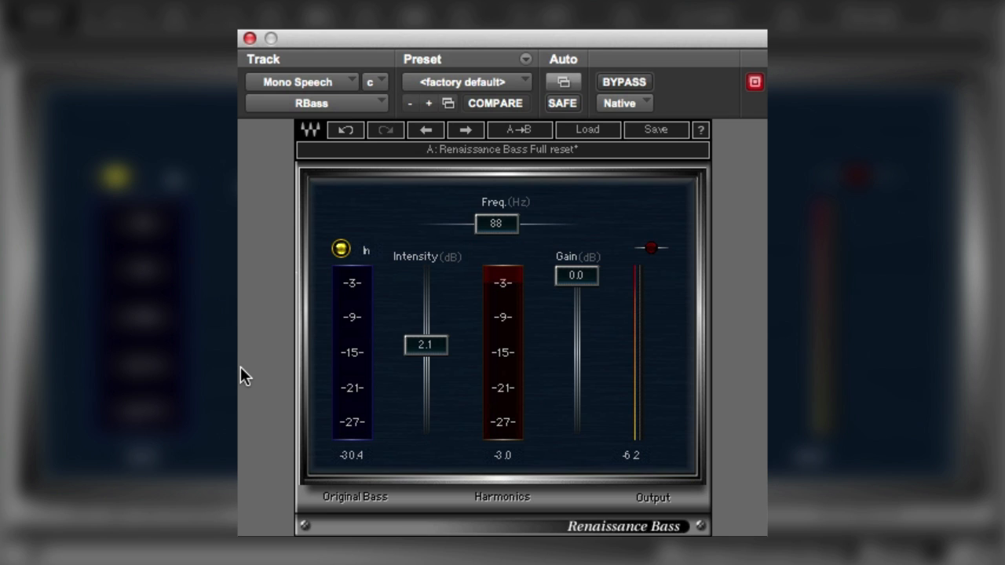
mouse_move(353, 454)
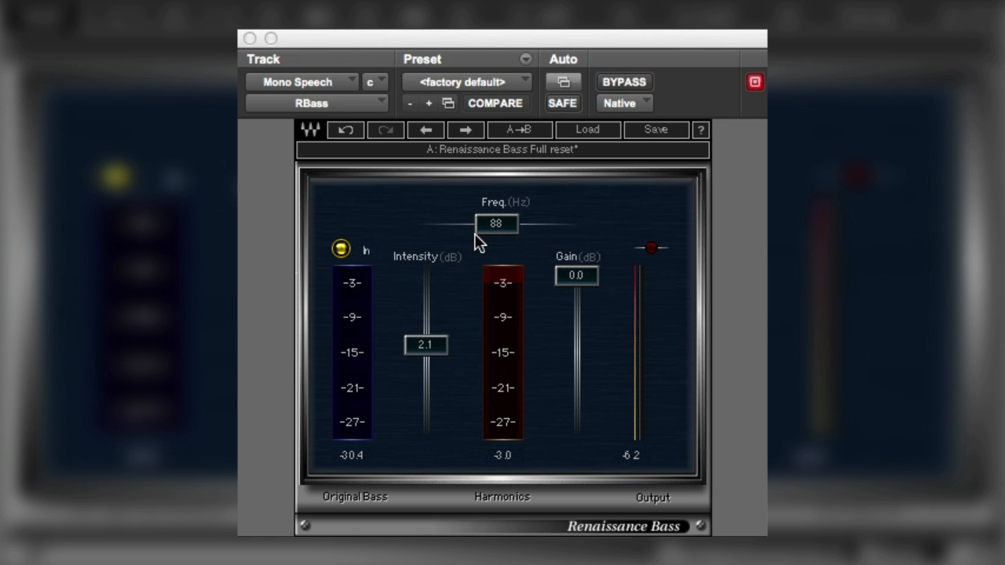
mouse_move(493, 234)
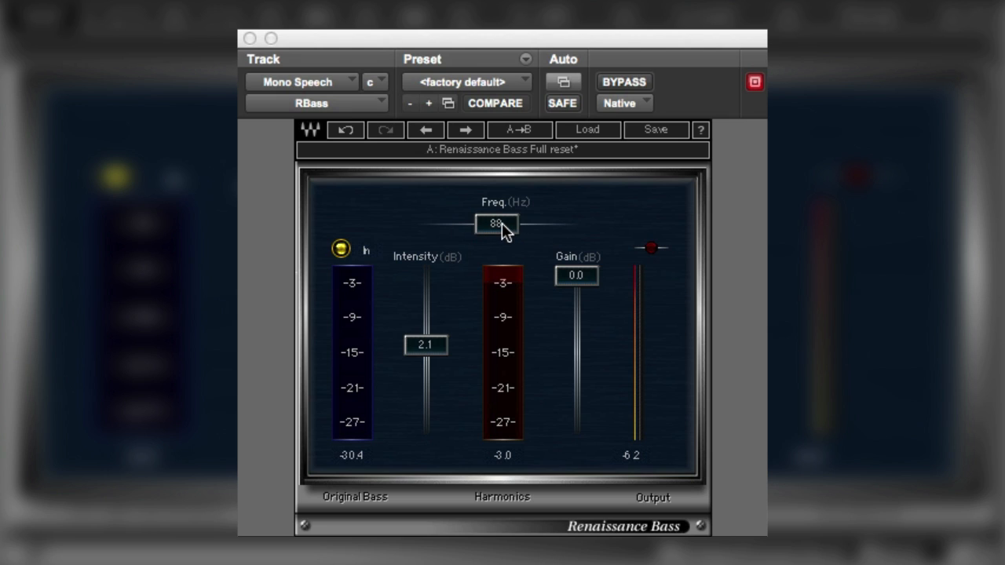
mouse_move(455, 257)
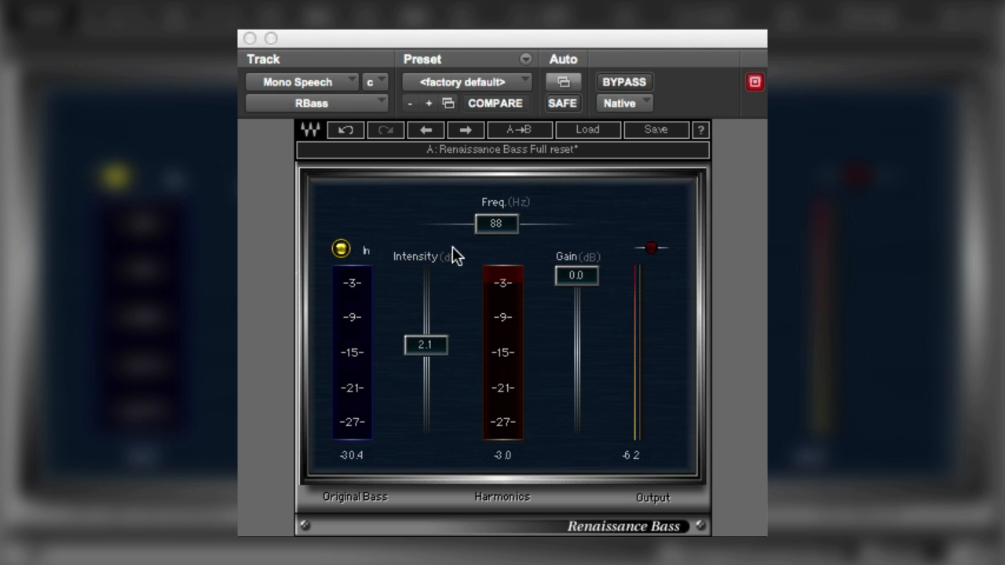
mouse_move(534, 202)
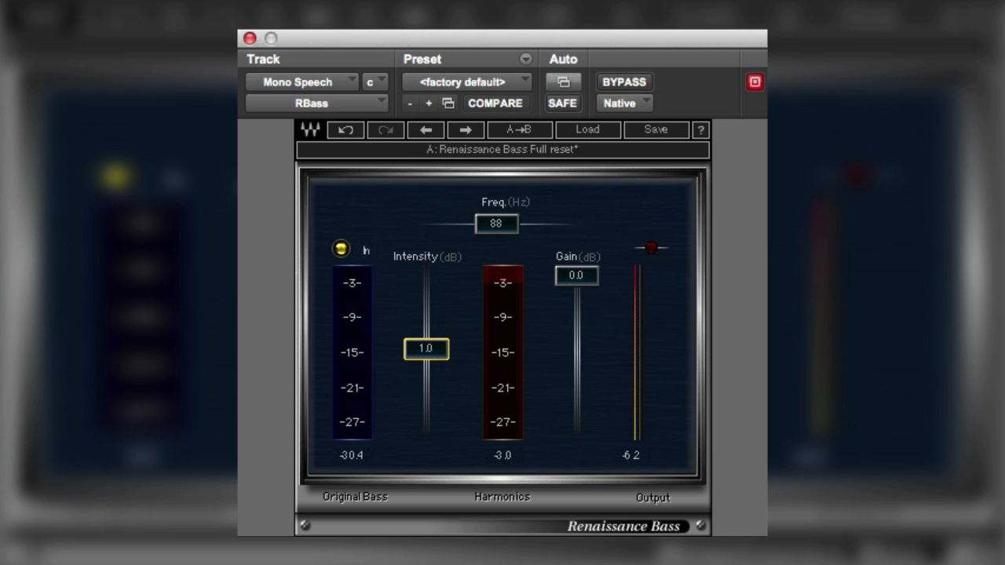
mouse_move(432, 357)
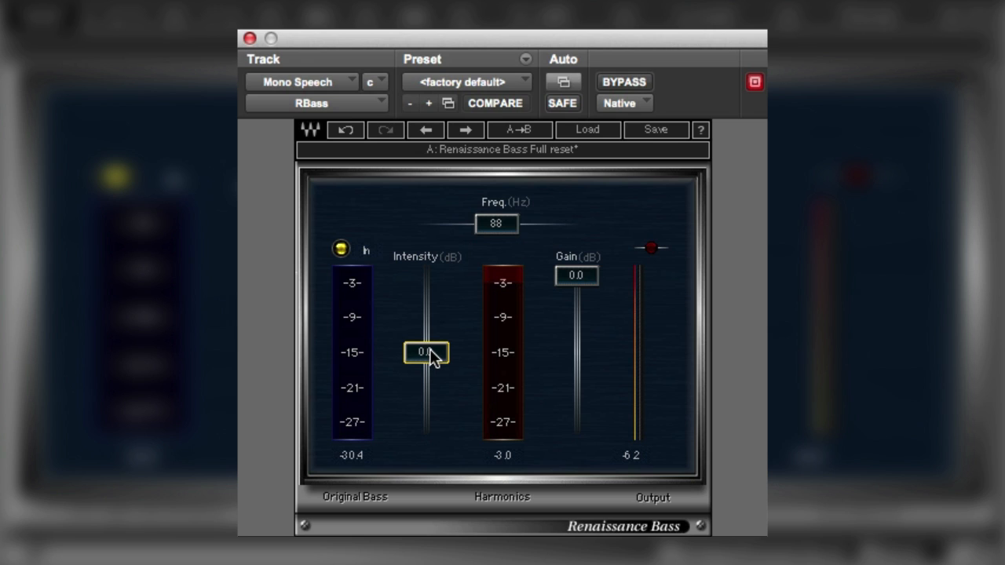
- Dip the Intensity fader to -11.5 dB, then return it to 0.0 dB
left_click_drag(426, 351, 426, 390)
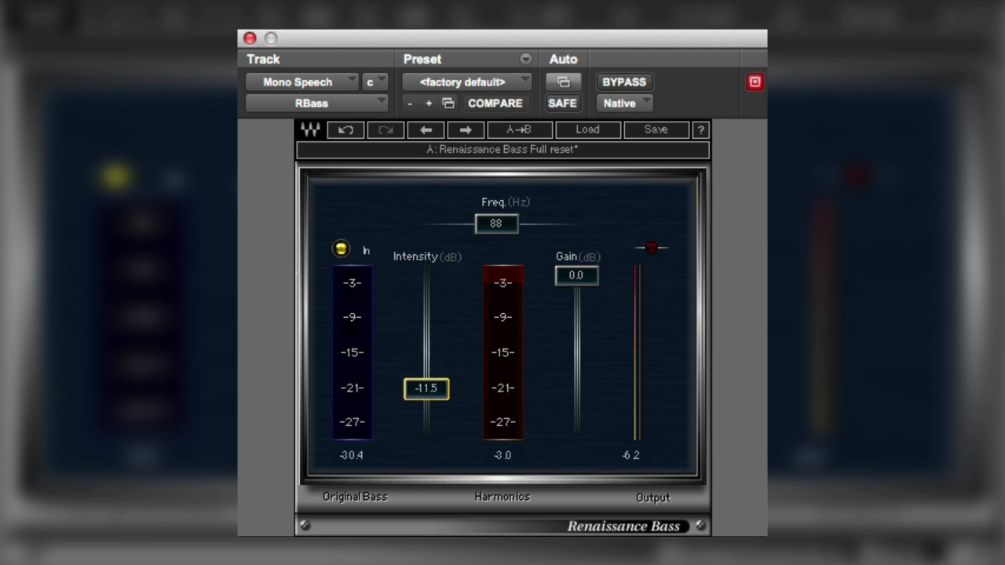
left_click_drag(426, 389, 425, 306)
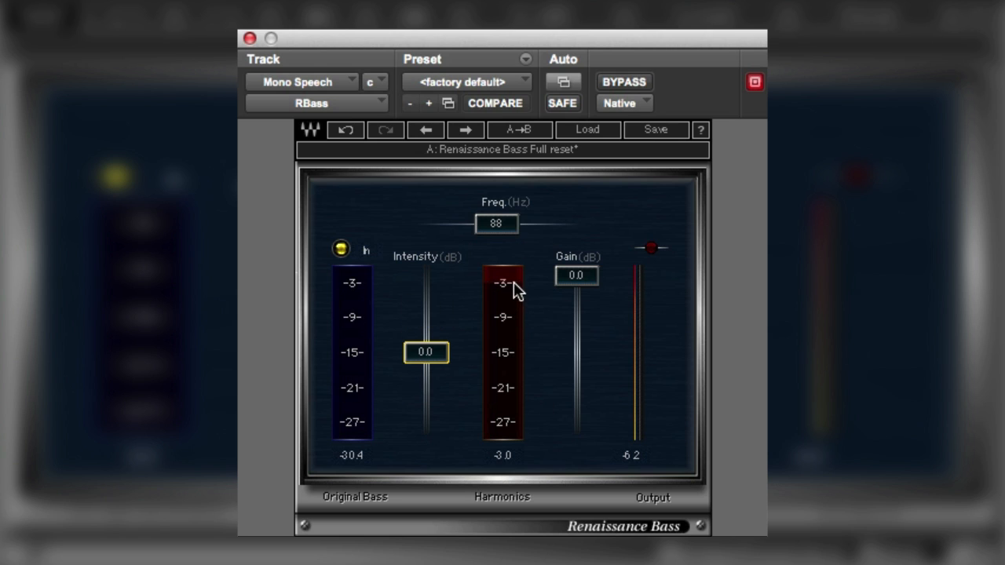
mouse_move(506, 322)
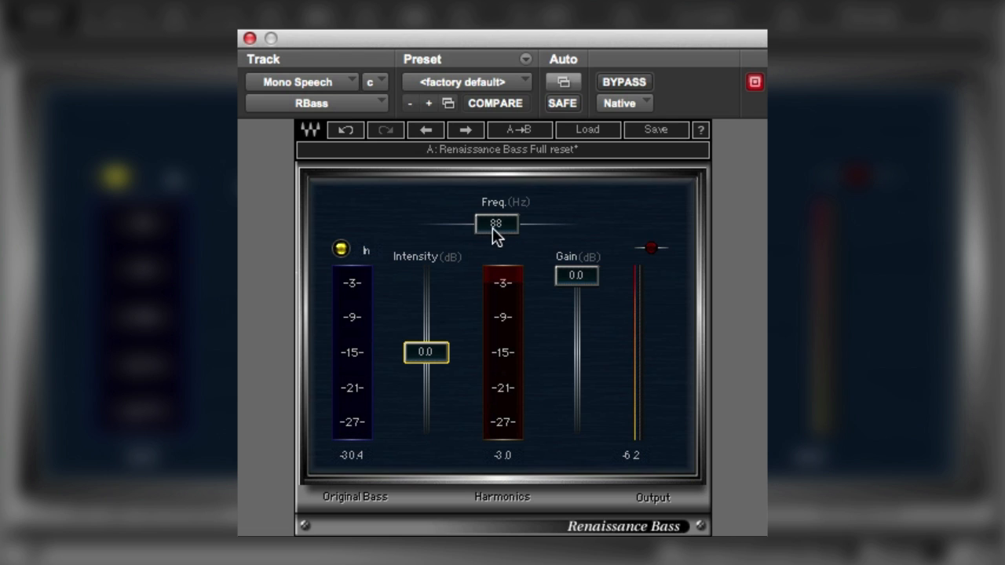
mouse_move(363, 432)
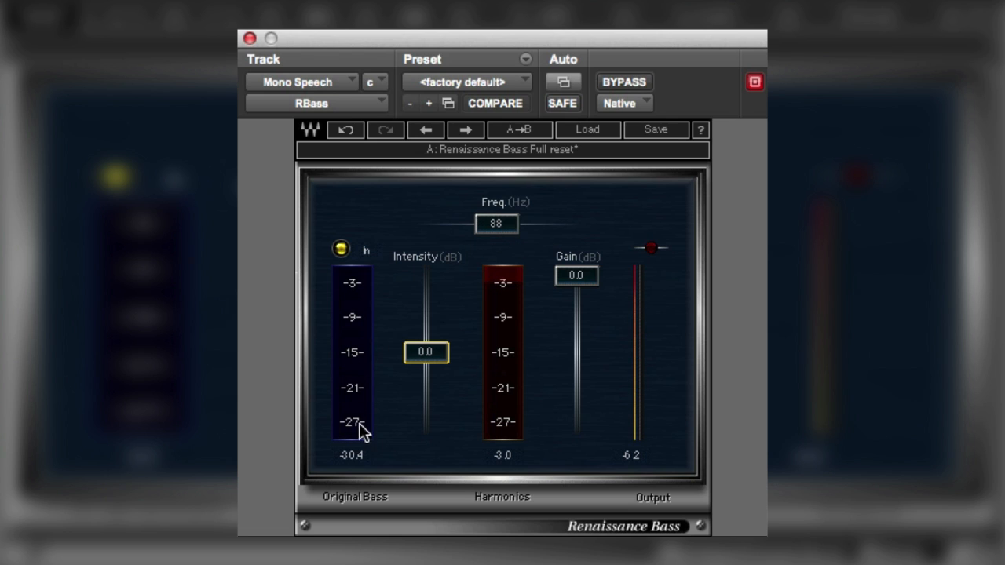
mouse_move(360, 368)
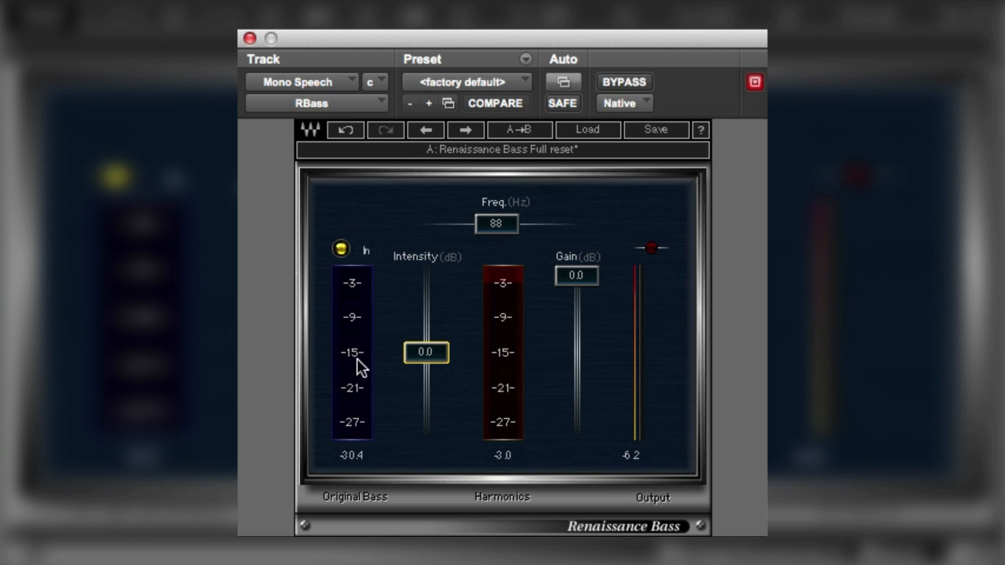
mouse_move(355, 388)
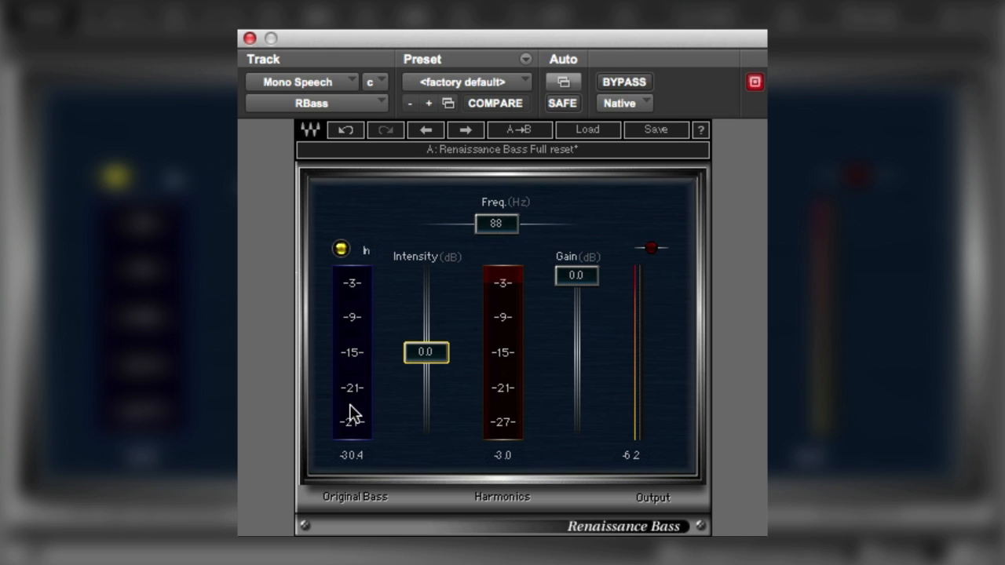
mouse_move(355, 359)
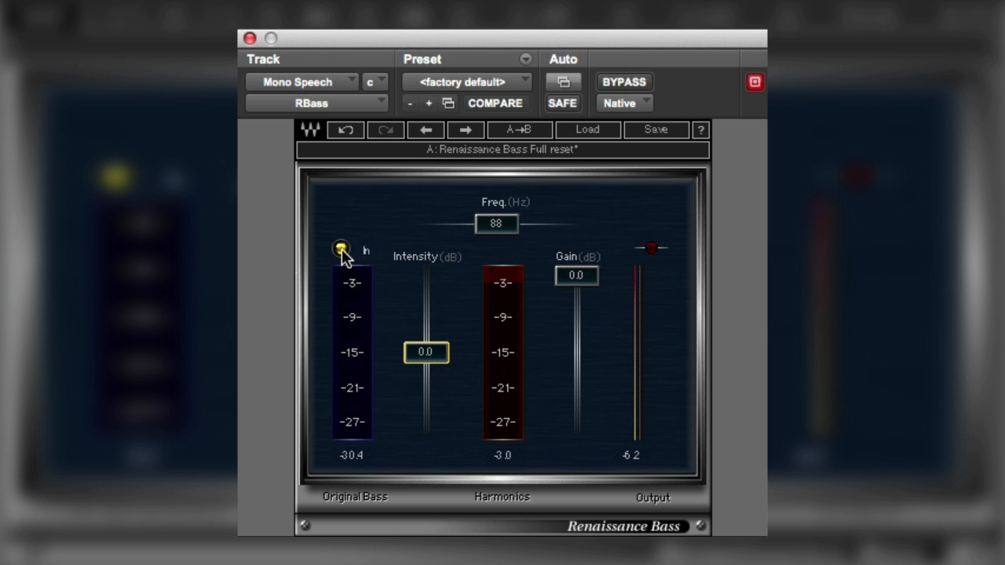
- Toggle Original Bass in and out, leaving it Out so only harmonics play
left_click(342, 248)
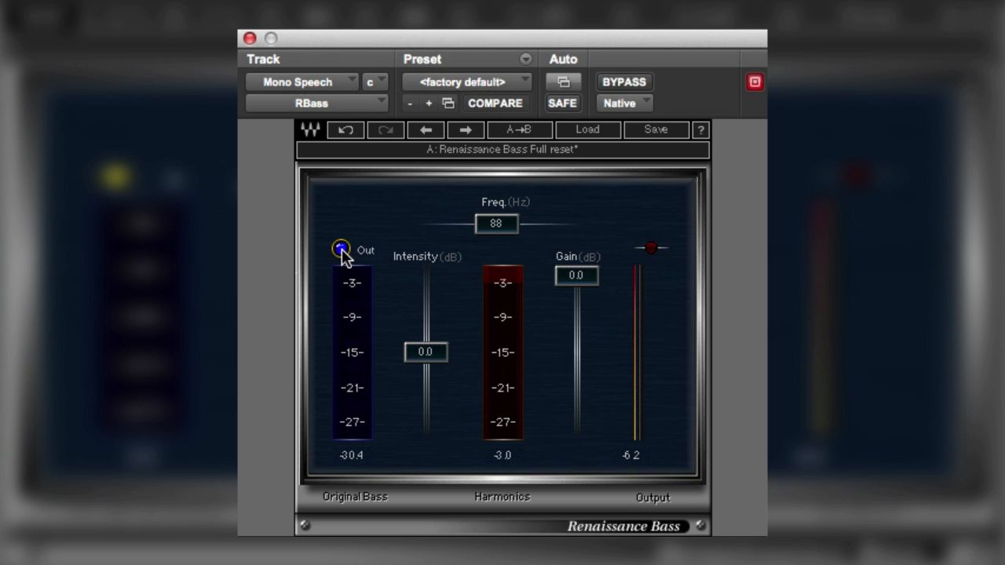
left_click(340, 248)
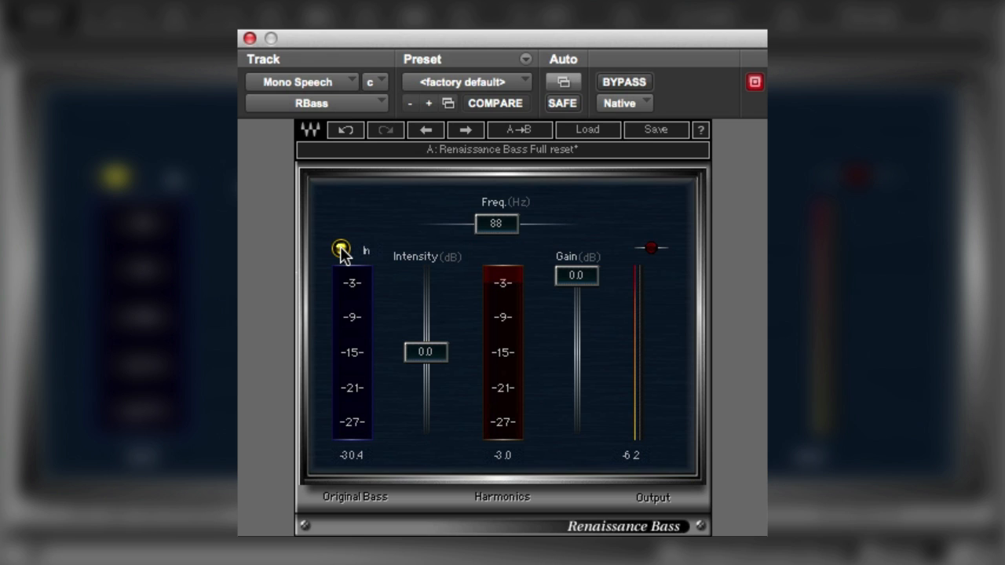
mouse_move(351, 306)
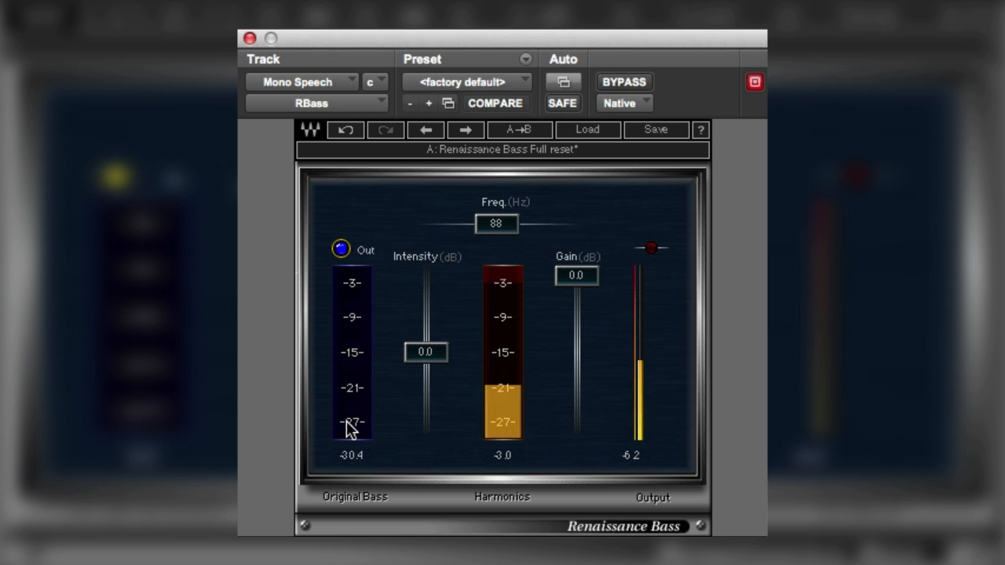
left_click(341, 249)
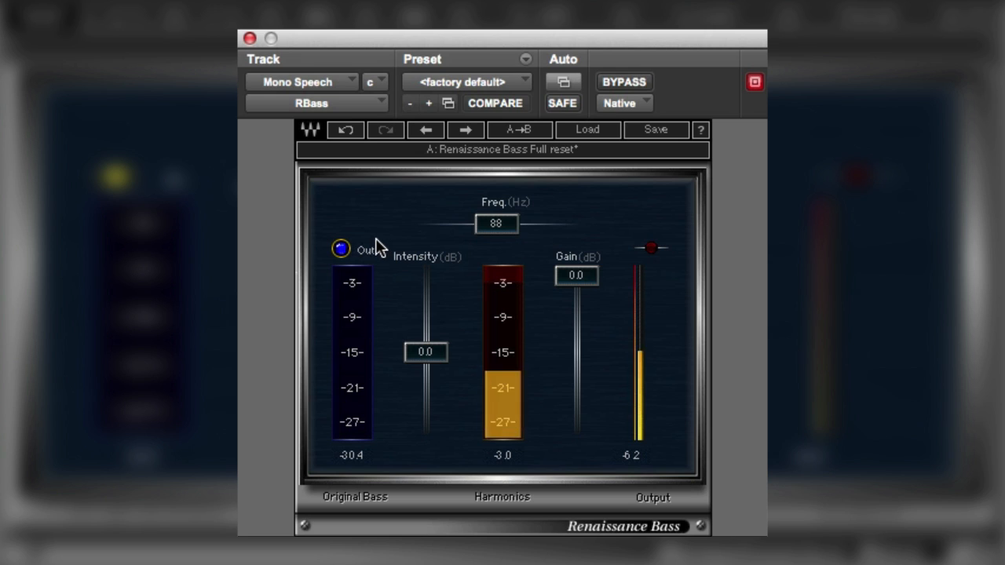
left_click(341, 249)
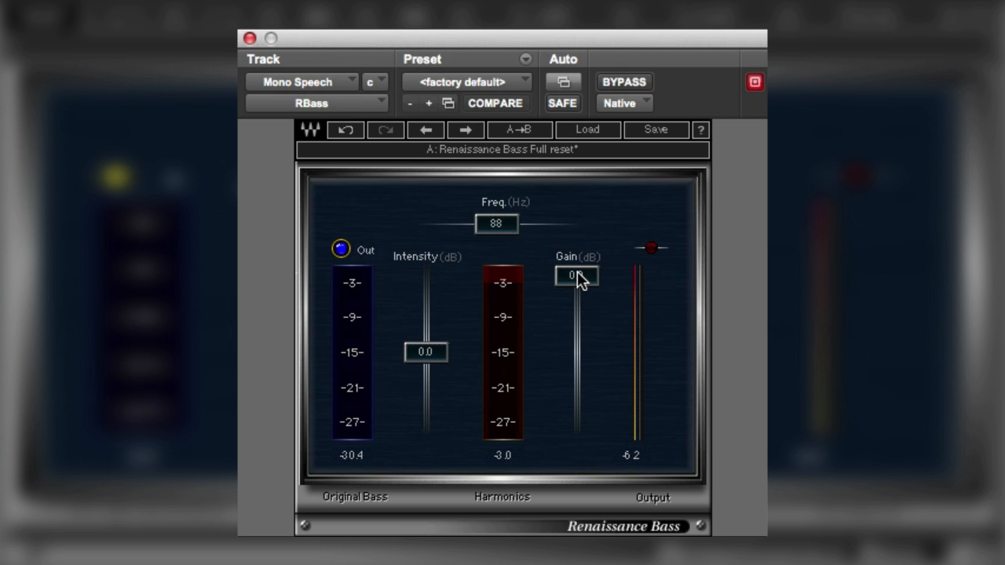
- Sweep the output Gain down to -18.7 dB, then back to 0.0 dB
left_click(577, 275)
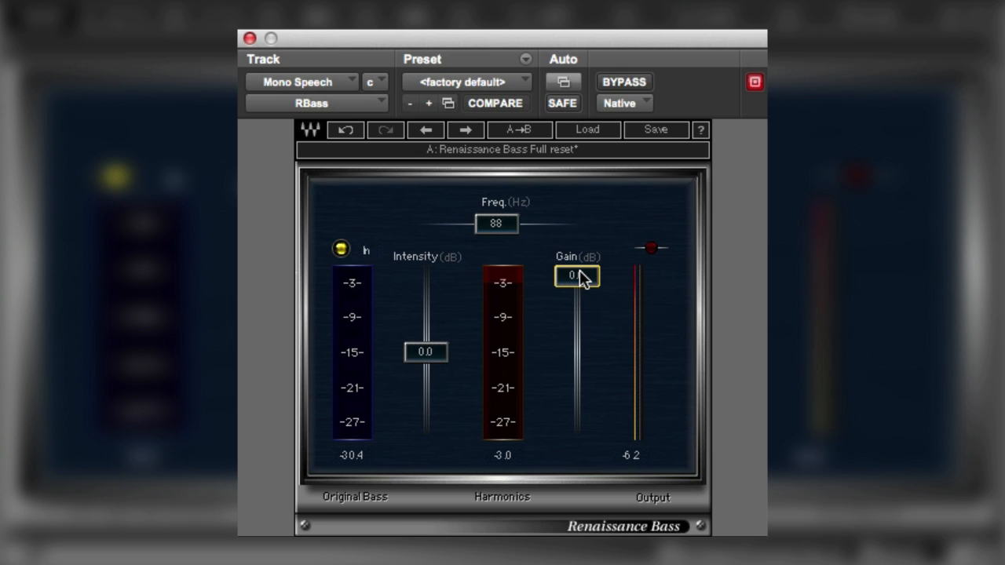
left_click_drag(577, 276, 577, 285)
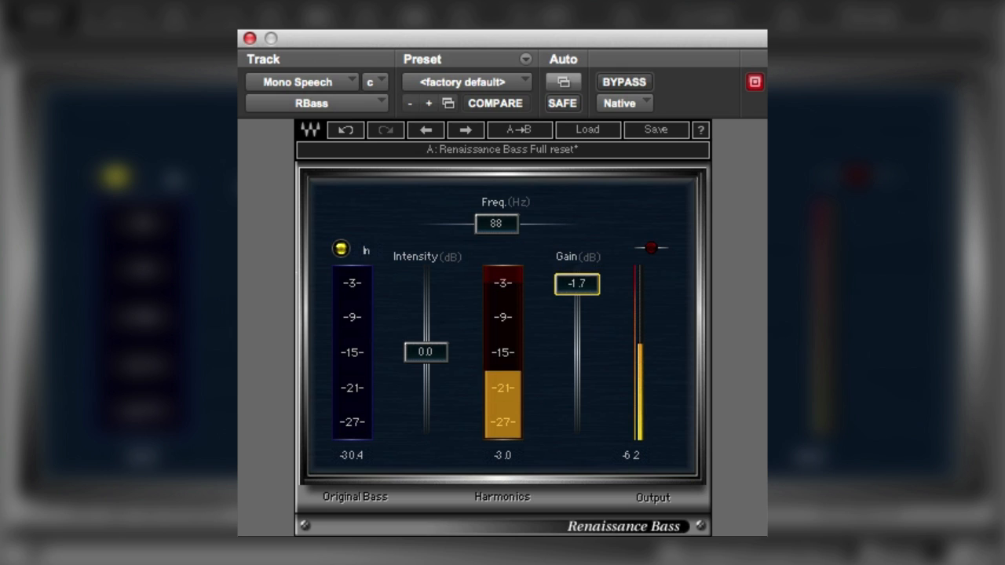
left_click_drag(576, 284, 576, 370)
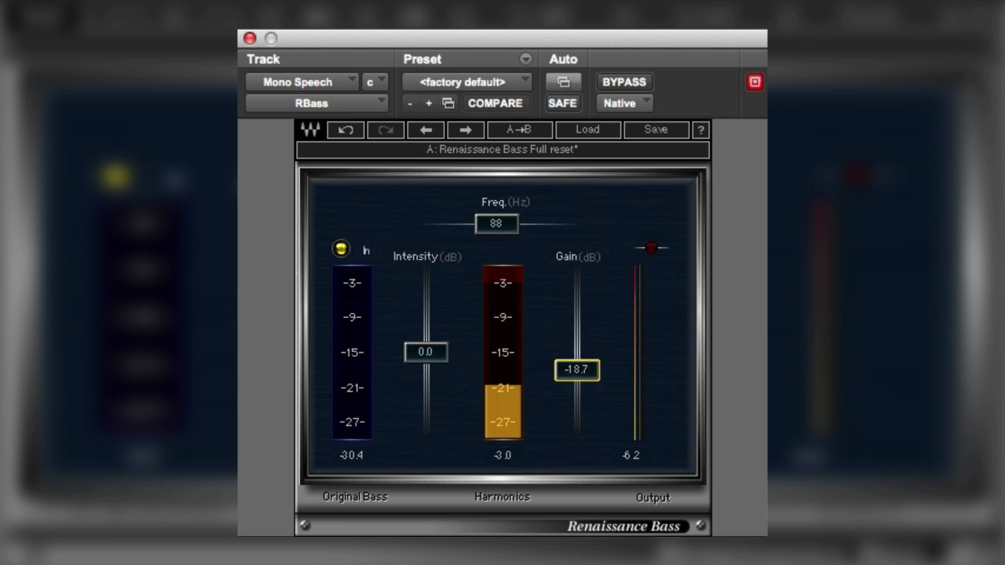
left_click_drag(578, 370, 577, 276)
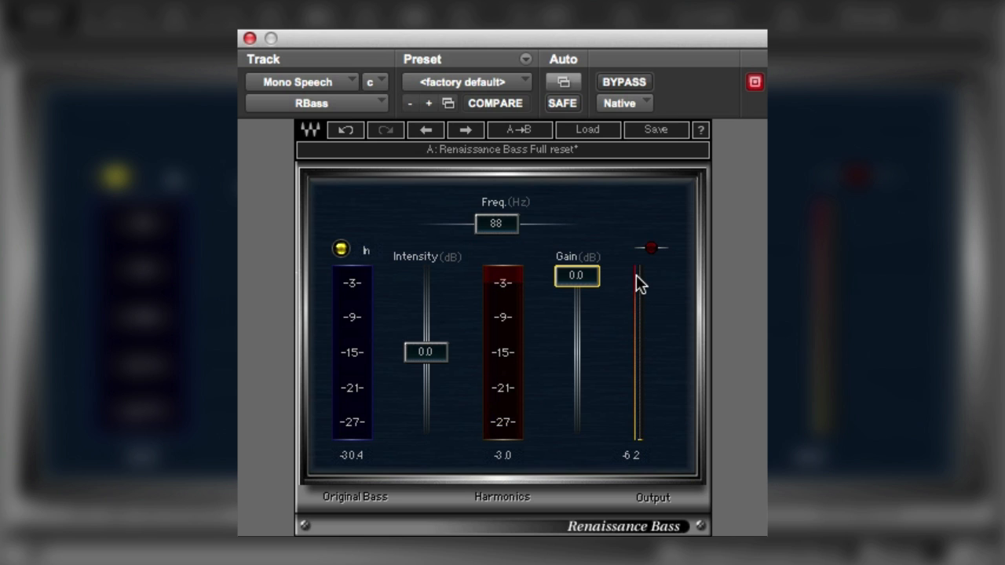
mouse_move(666, 350)
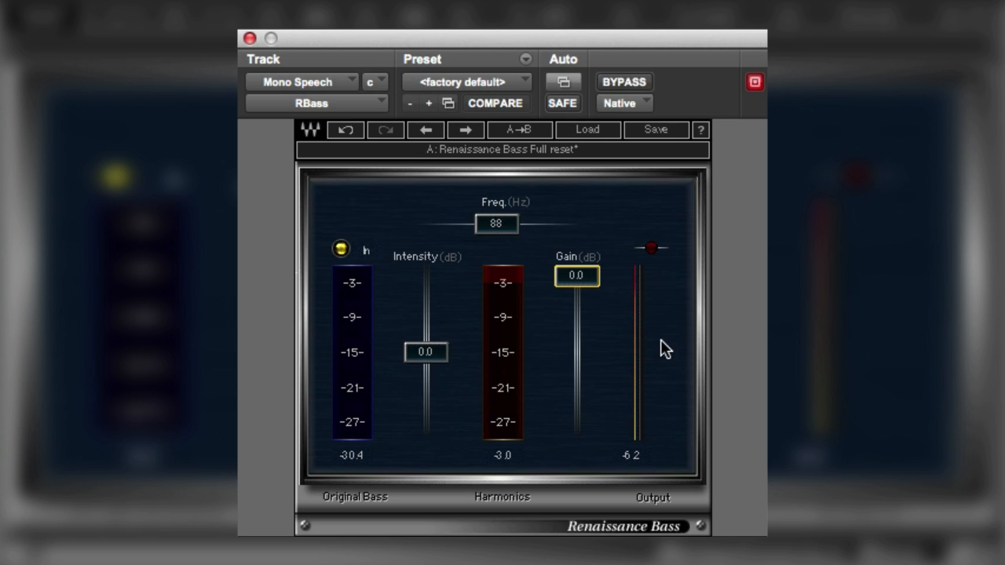
mouse_move(601, 252)
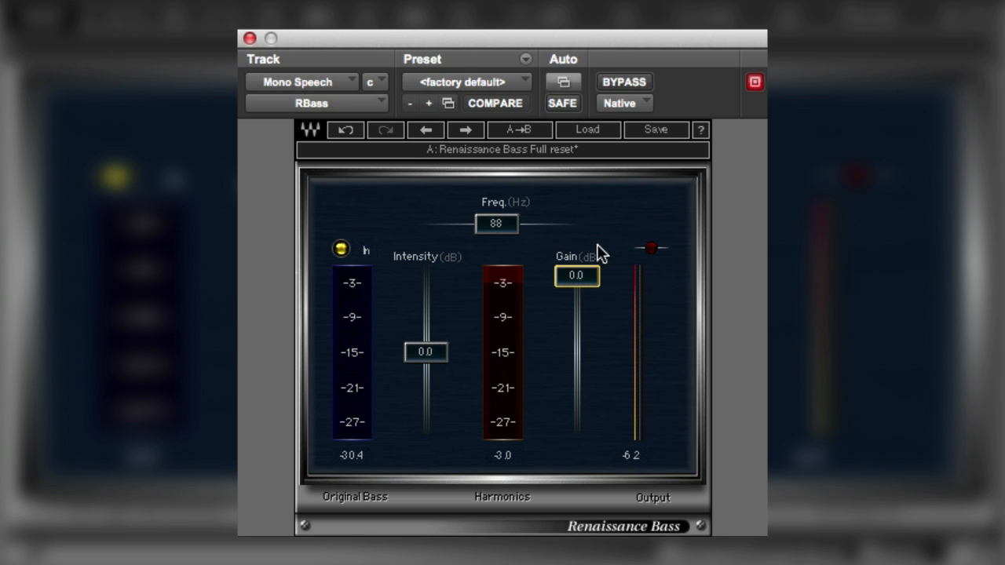
mouse_move(415, 234)
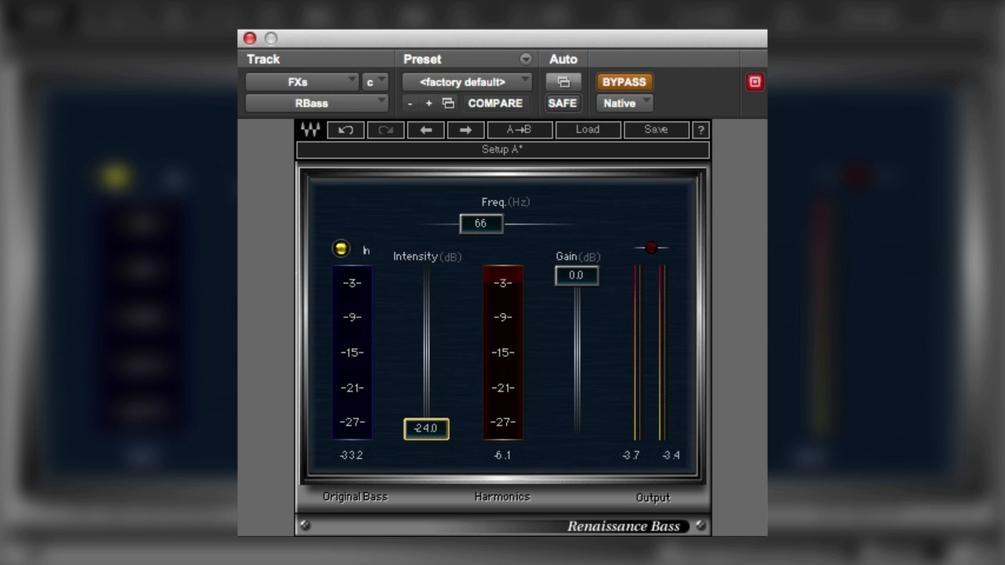
mouse_move(243, 460)
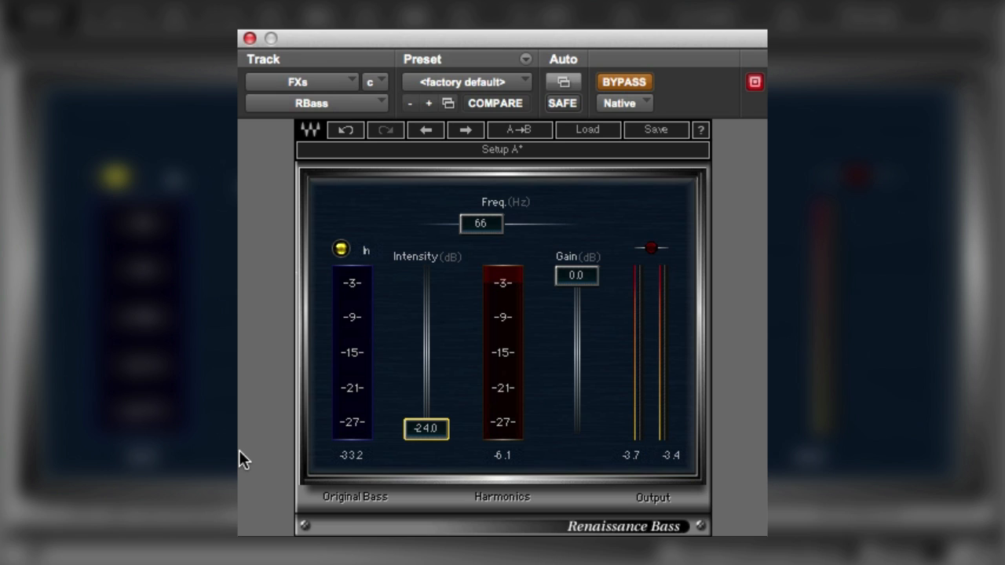
mouse_move(255, 449)
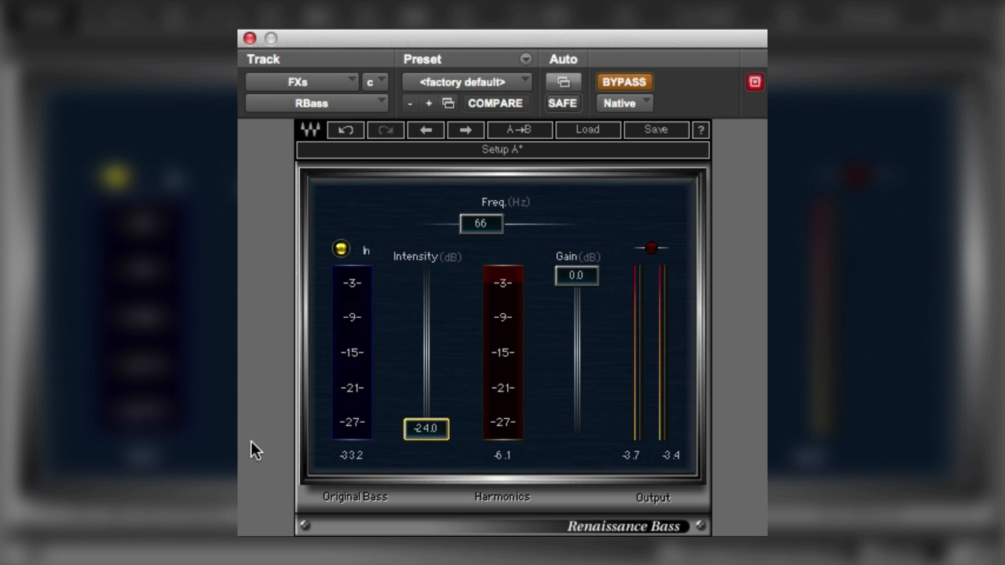
mouse_move(645, 82)
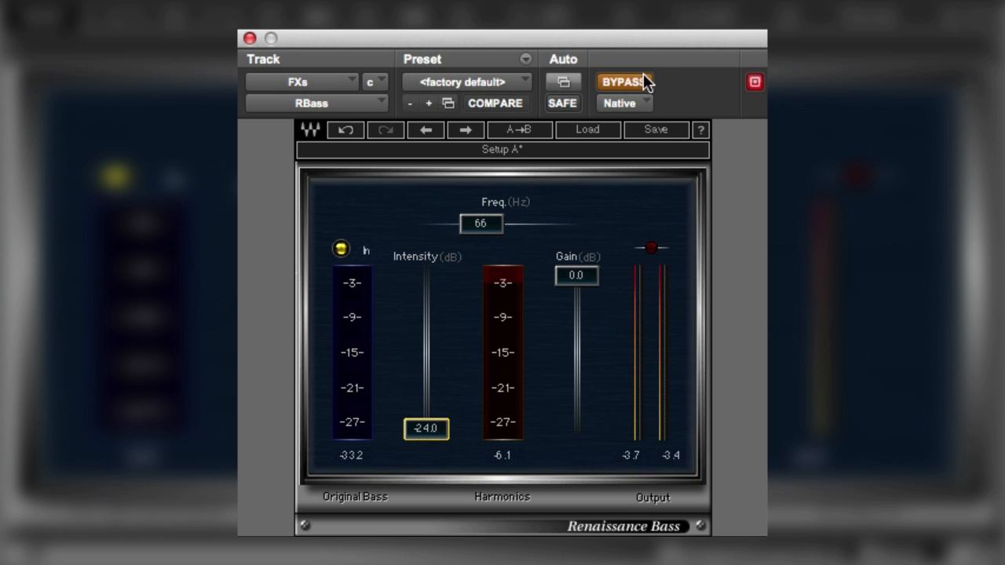
- Re-enable the effect on FXs and push Intensity up toward 19 dB
left_click(623, 81)
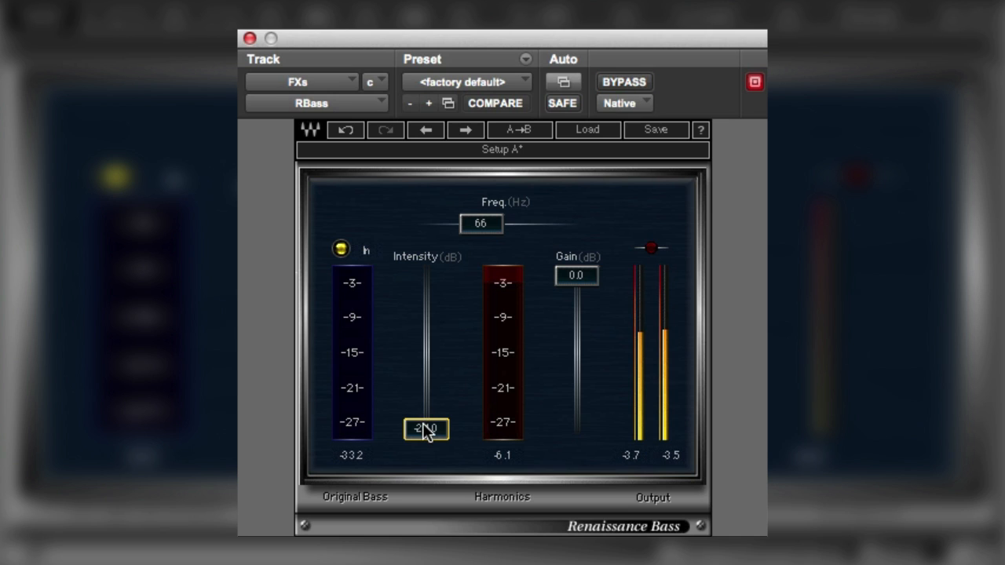
left_click_drag(425, 429, 425, 366)
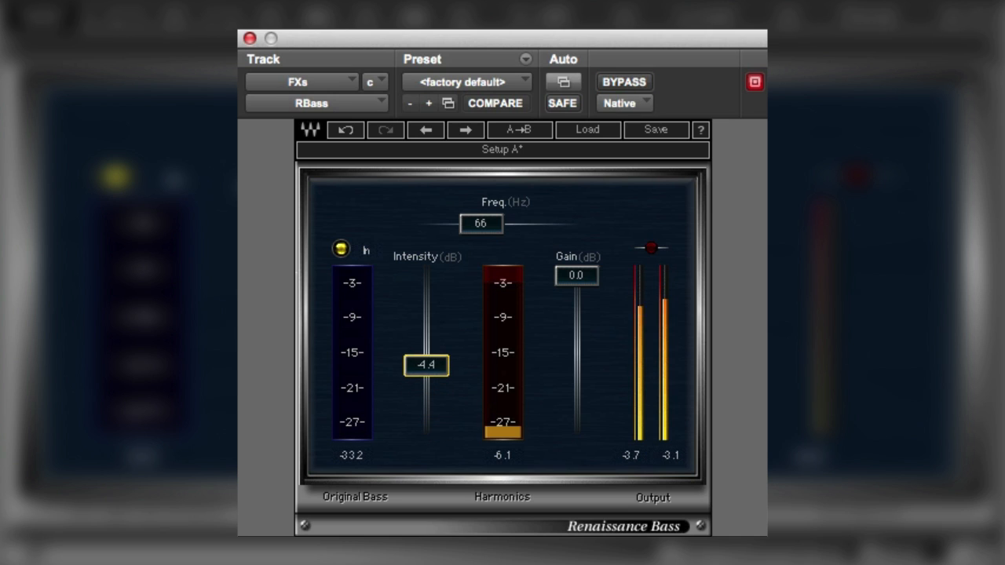
left_click_drag(425, 365, 425, 329)
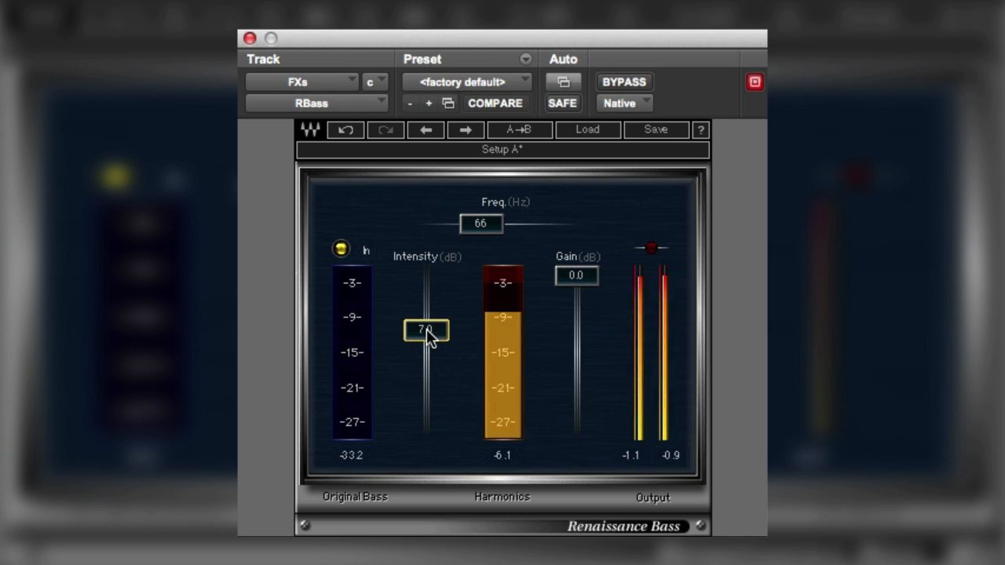
left_click_drag(426, 329, 425, 324)
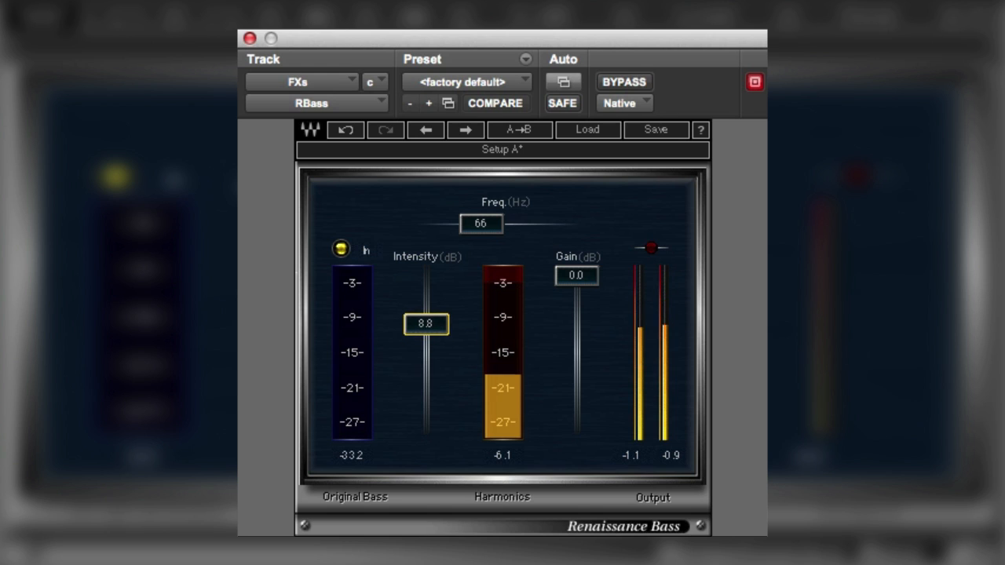
- Pull Intensity back down through about 16.7 dB, settling near 12.6 dB
left_click_drag(426, 324, 426, 290)
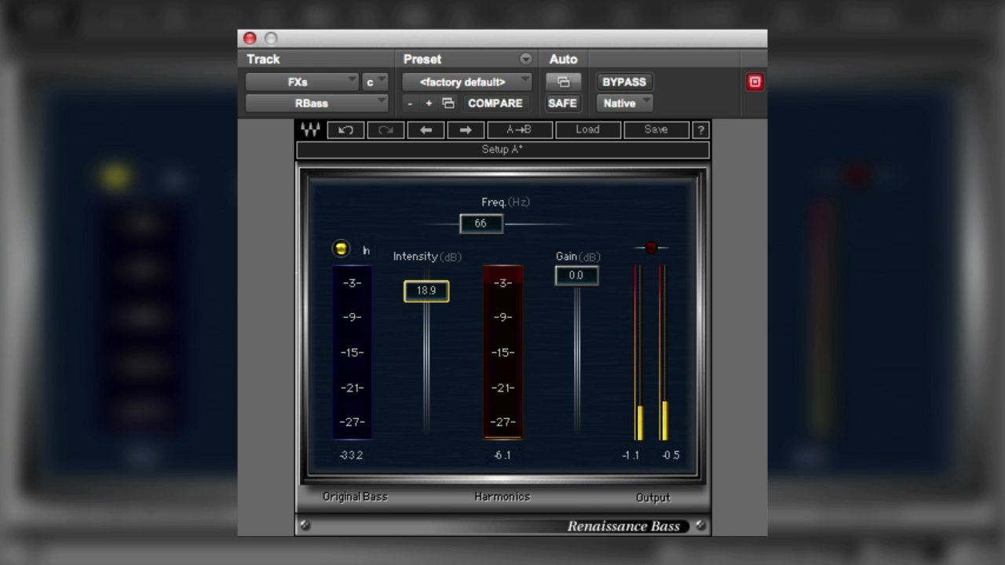
left_click_drag(426, 292, 428, 297)
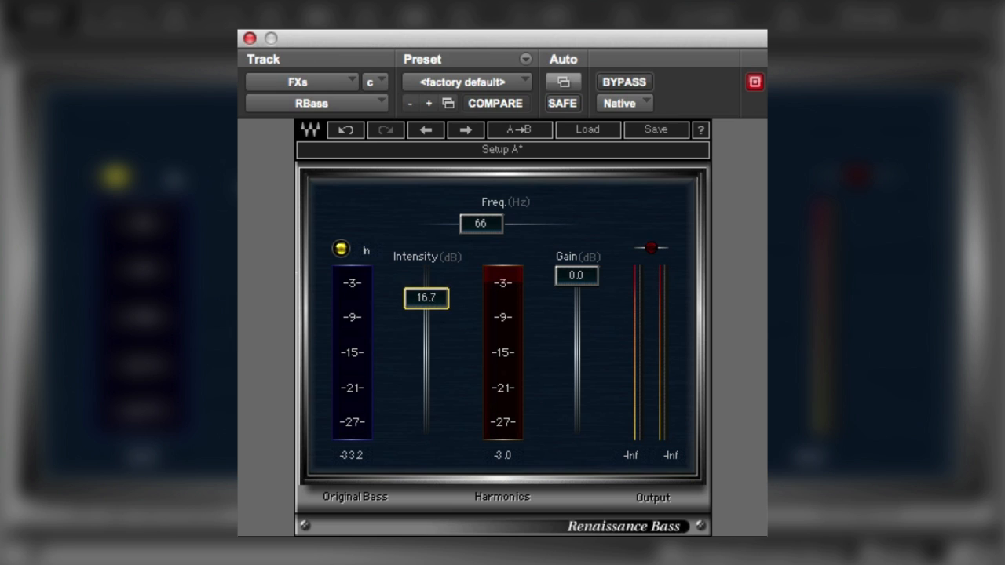
left_click_drag(426, 295, 427, 306)
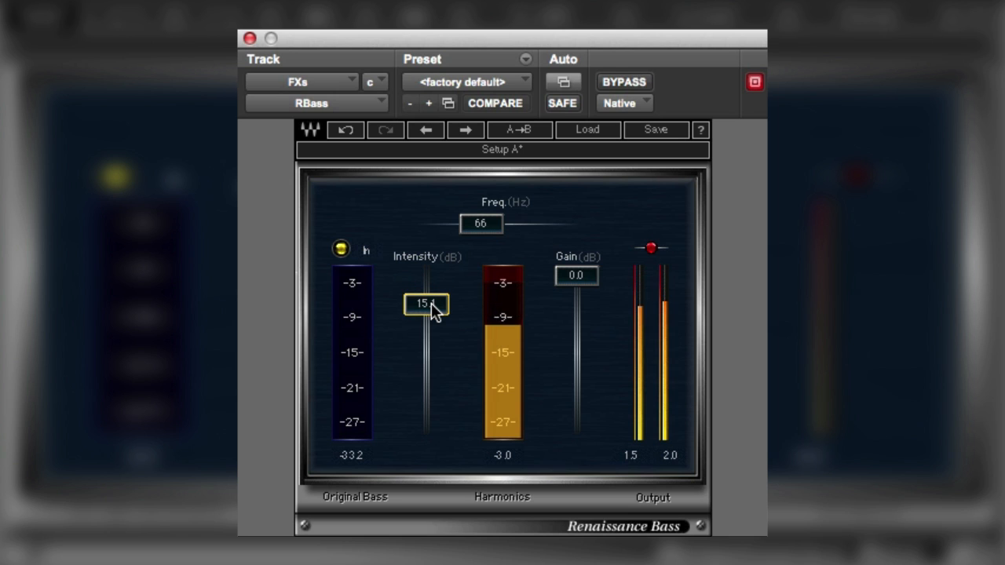
left_click_drag(427, 305, 426, 300)
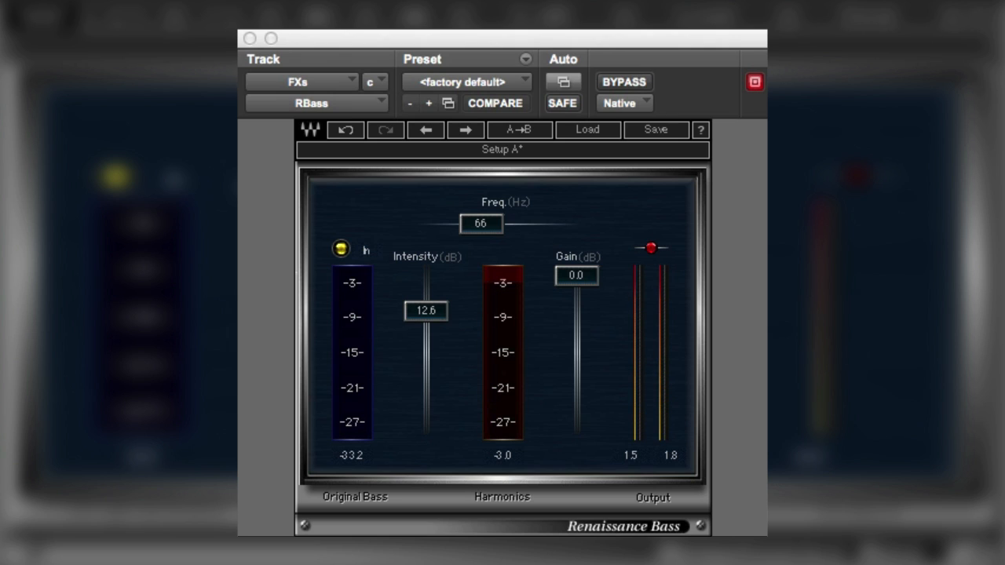
mouse_move(422, 377)
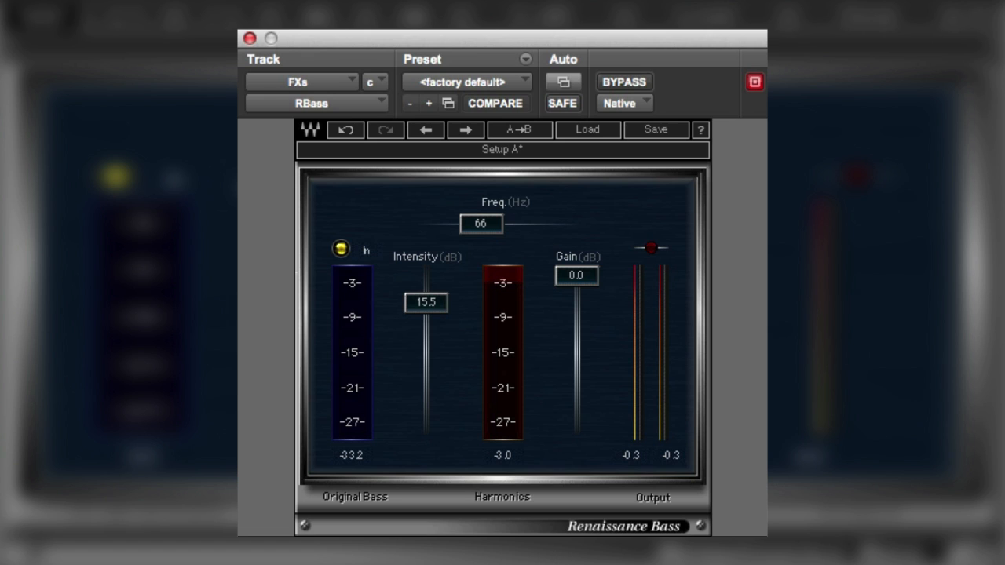
- Compare with BYPASS toggles, then set the harmonics frequency to 102 Hz
left_click(623, 82)
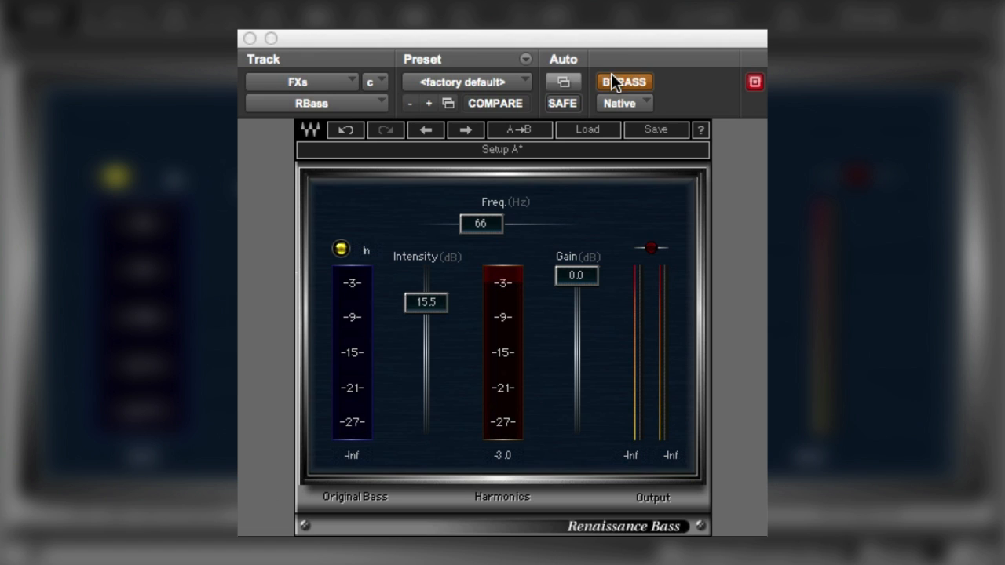
left_click(624, 82)
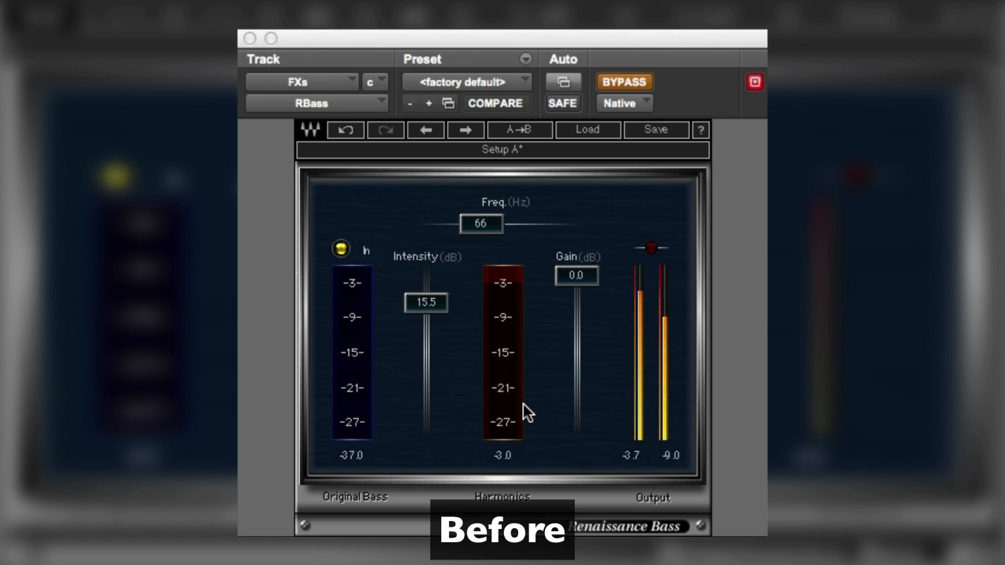
left_click(623, 81)
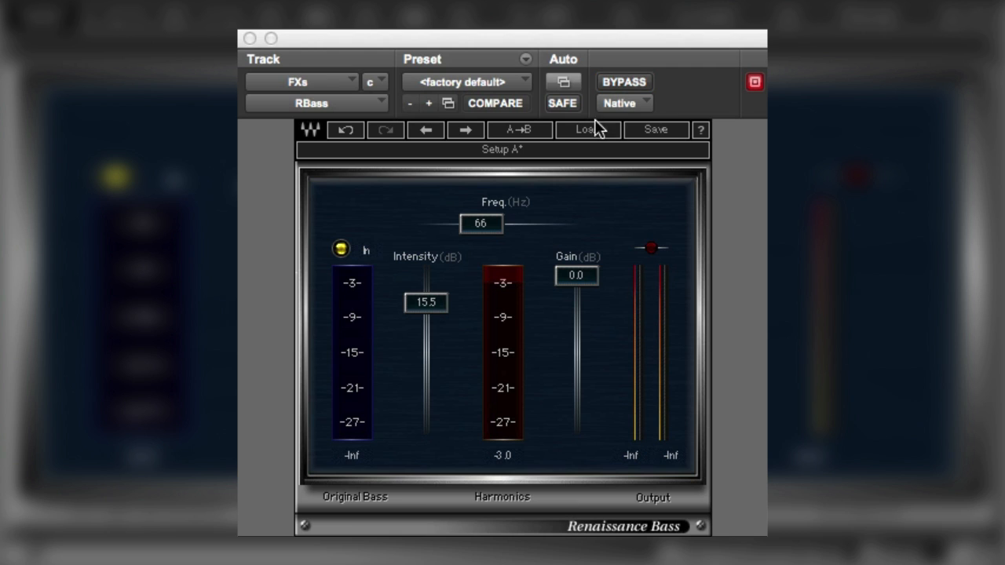
mouse_move(477, 228)
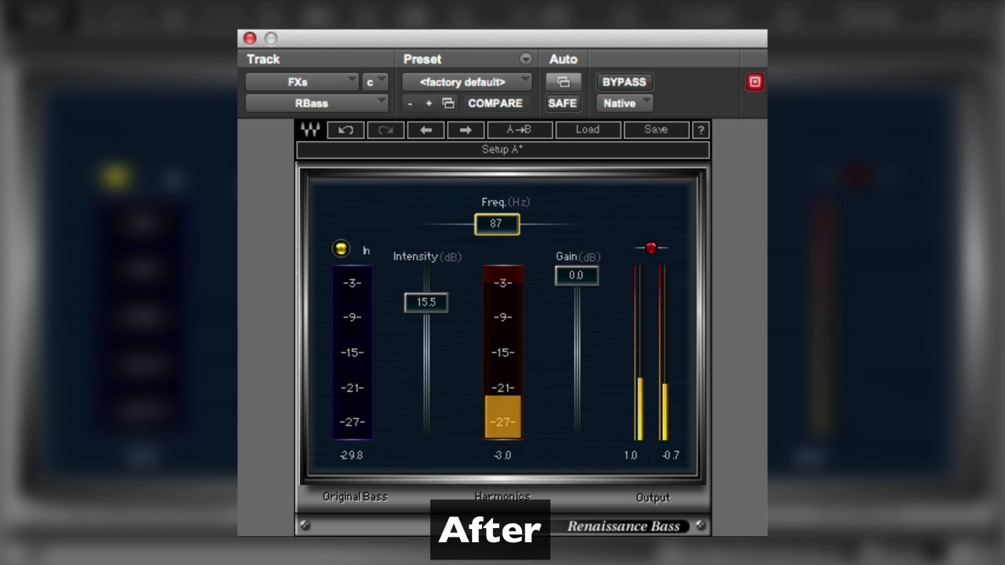
left_click_drag(518, 224, 487, 224)
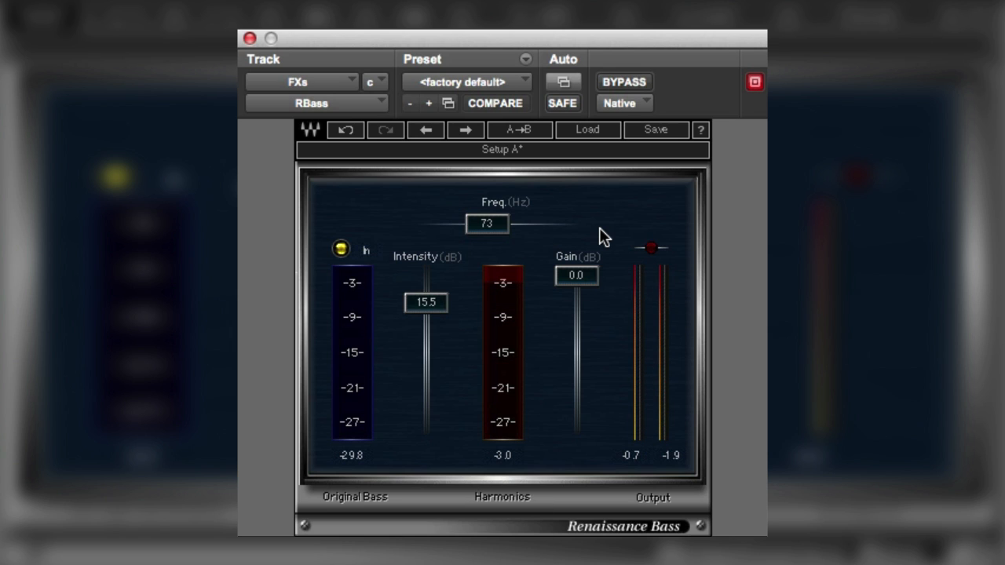
- Compare bypassed again and ease Intensity down to 14.8 dB
left_click(624, 82)
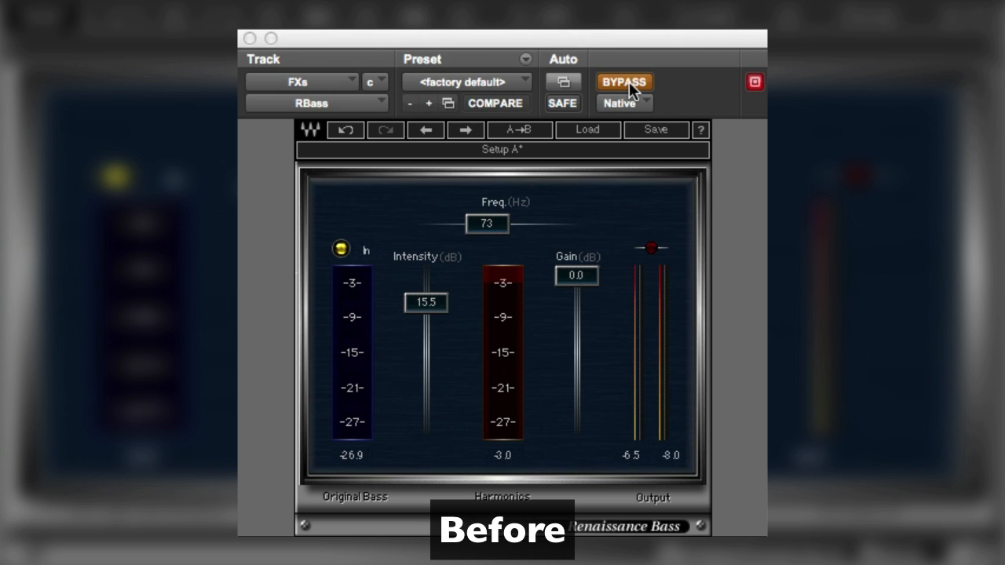
left_click(624, 81)
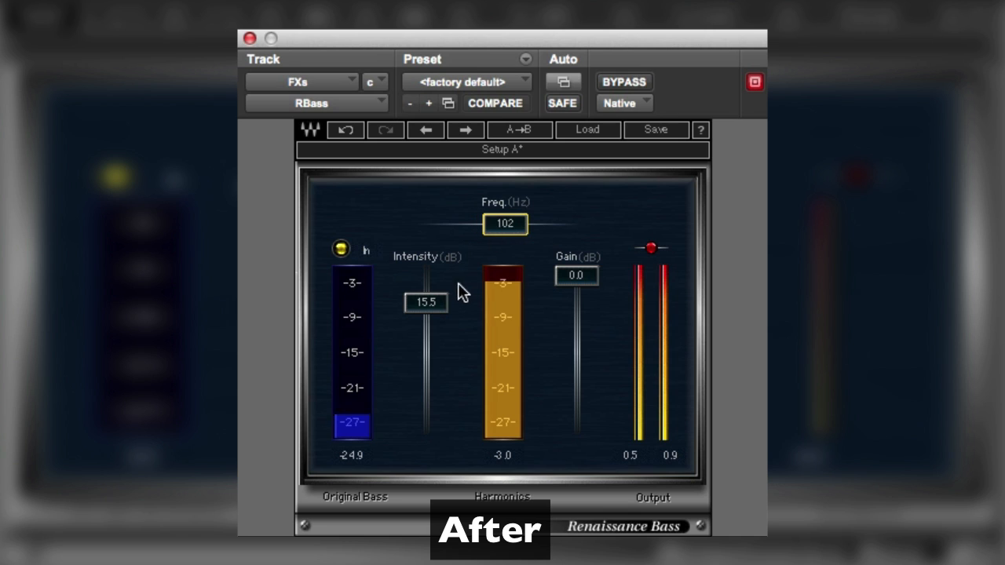
left_click_drag(426, 303, 426, 314)
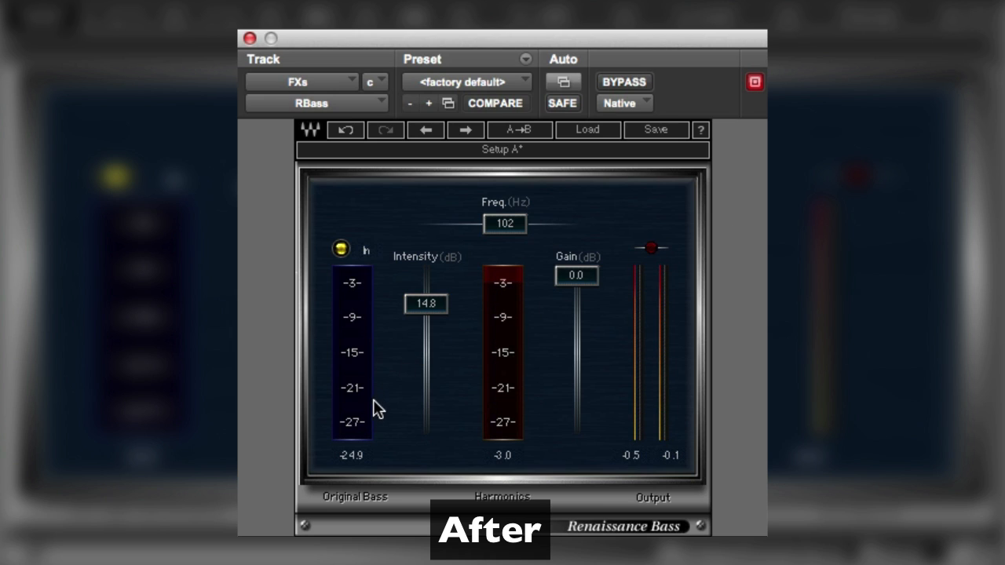
mouse_move(408, 434)
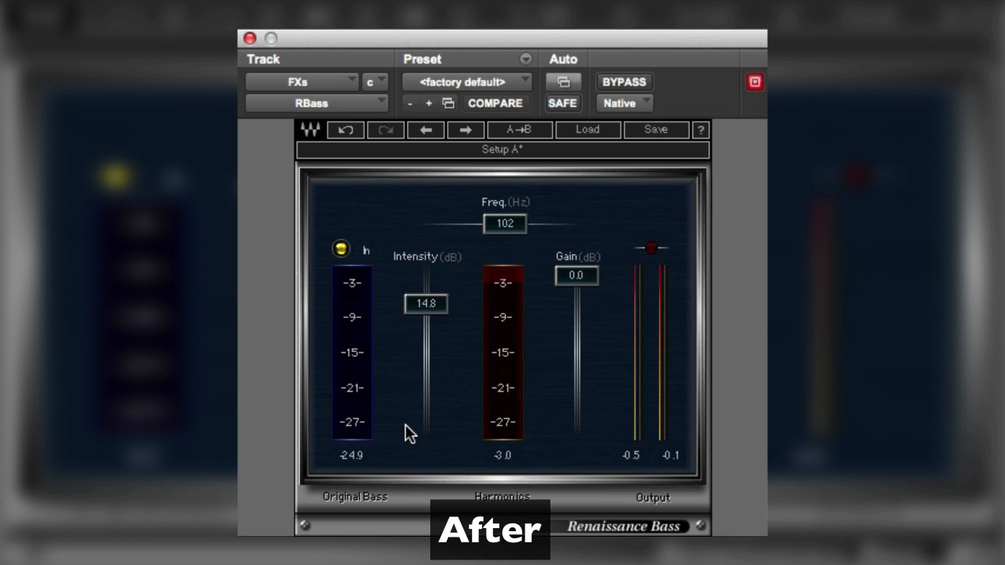
mouse_move(379, 430)
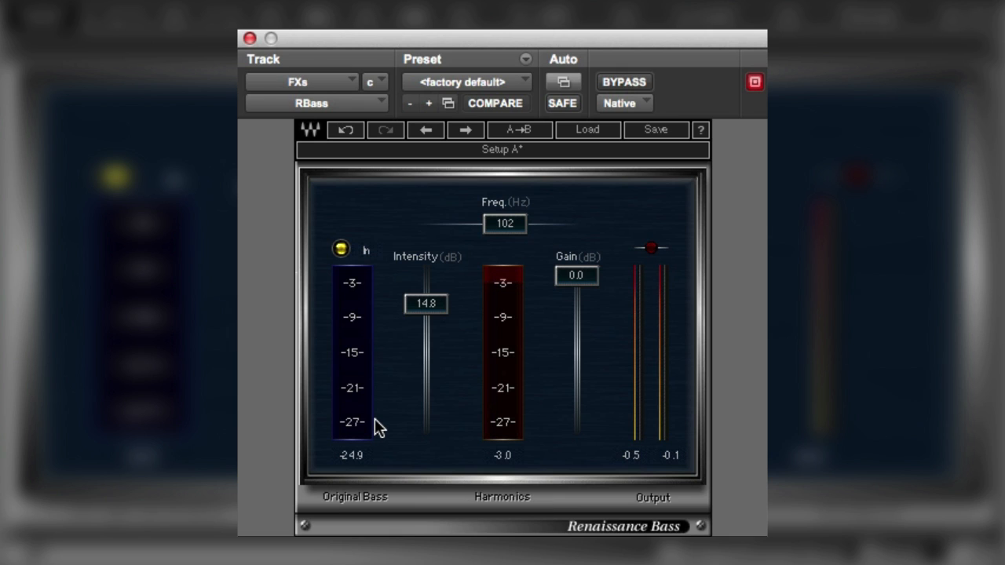
mouse_move(379, 400)
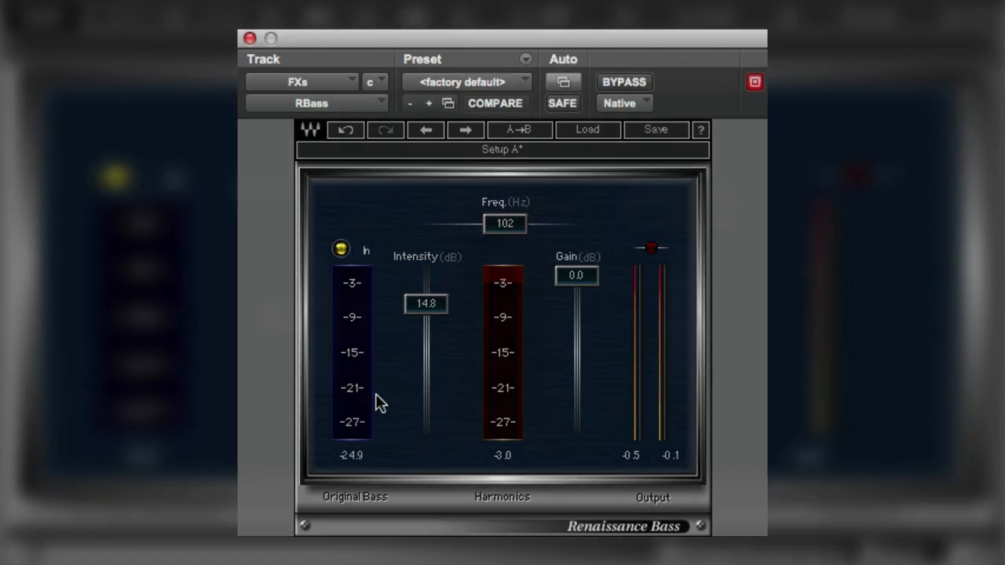
left_click_drag(425, 306, 425, 429)
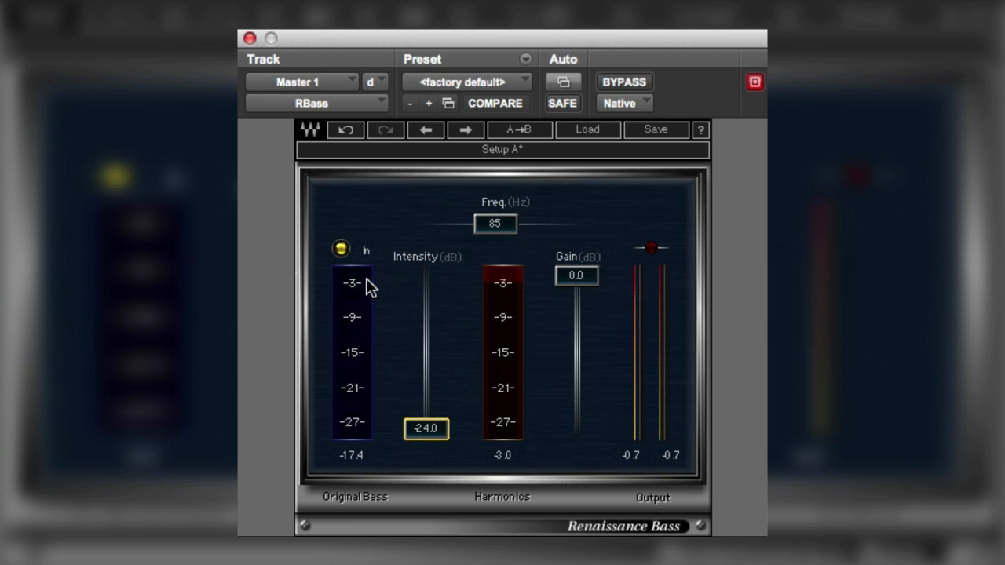
- On Master 1, switch Original Bass Out, with frequency 105 Hz and Intensity 0.0 dB
left_click(341, 248)
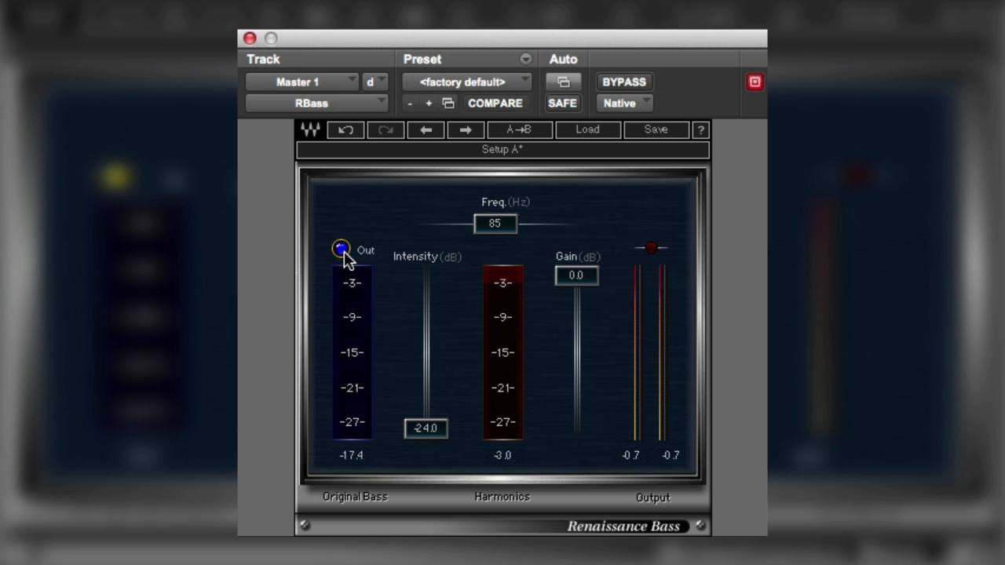
mouse_move(502, 228)
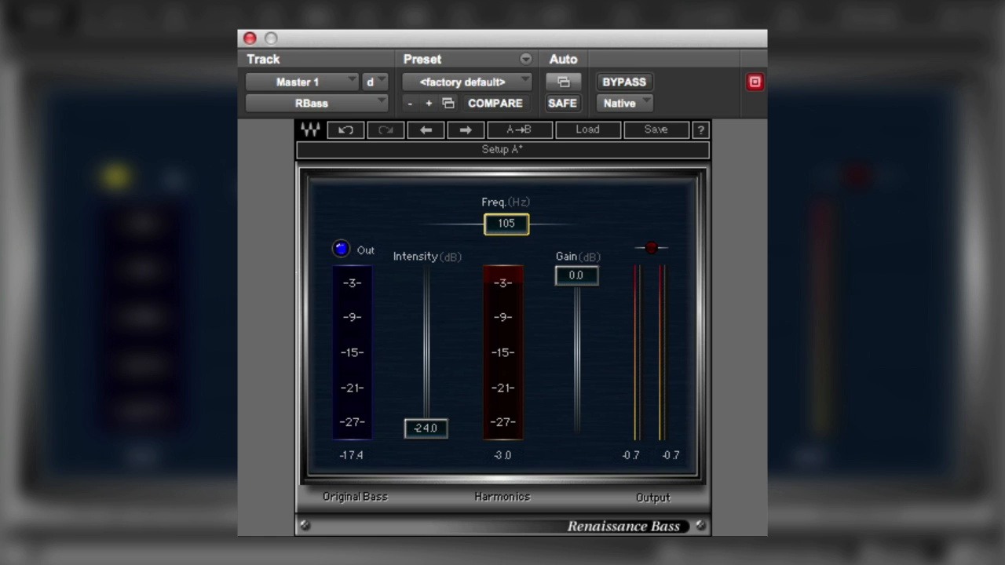
left_click_drag(425, 429, 425, 351)
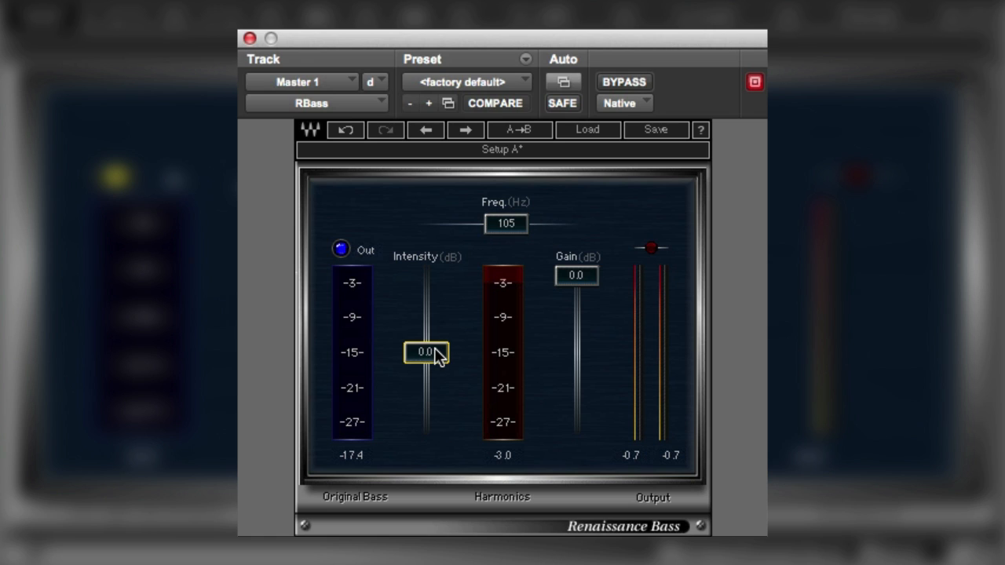
mouse_move(438, 352)
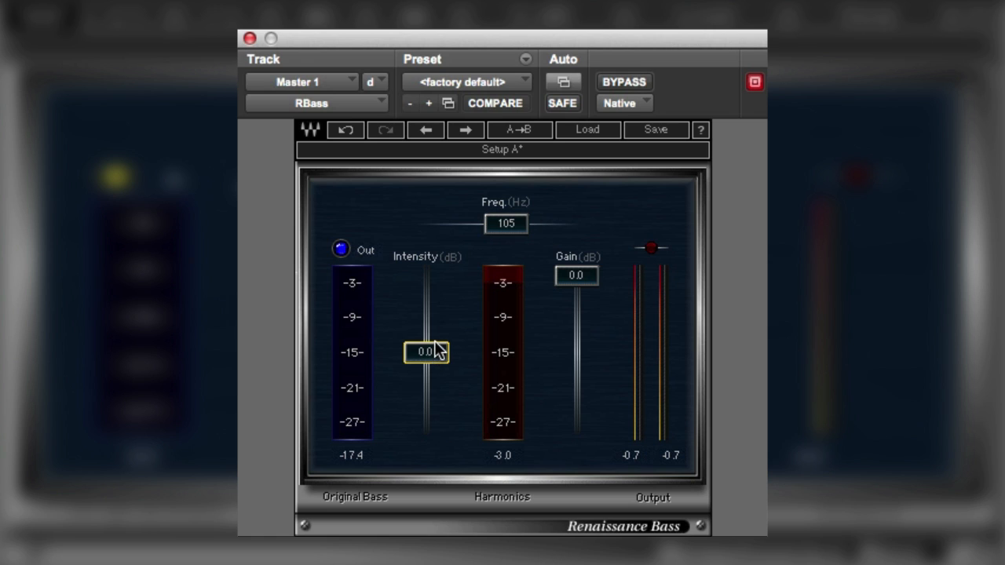
mouse_move(442, 334)
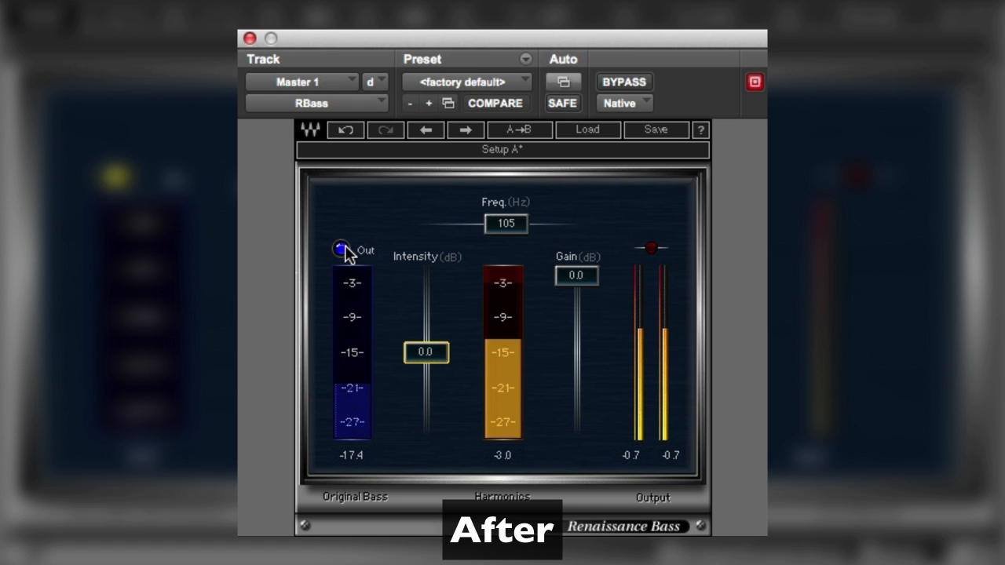
- Toggle BYPASS on Master 1 several times for comparison, ending bypassed
left_click(623, 82)
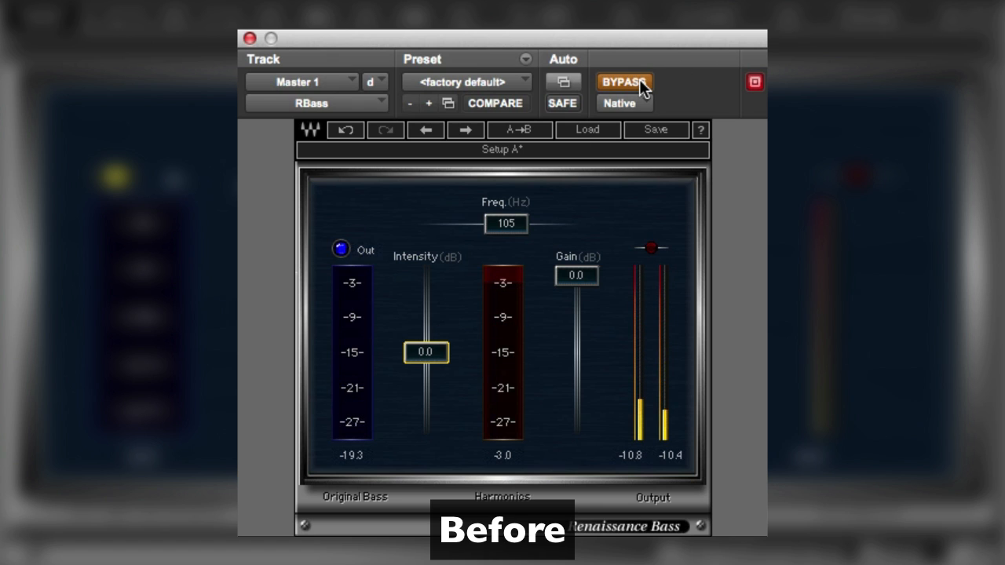
left_click(623, 82)
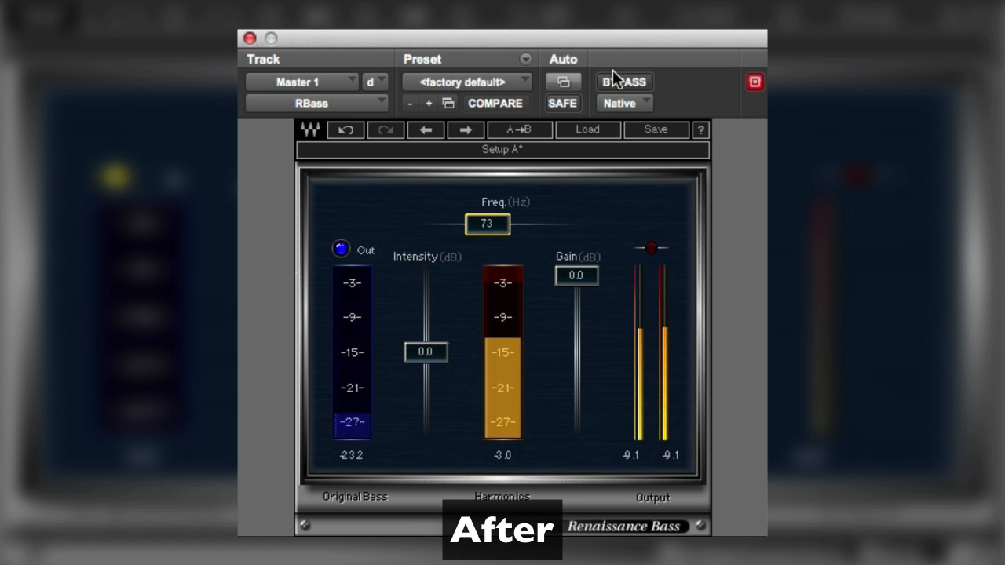
left_click(623, 82)
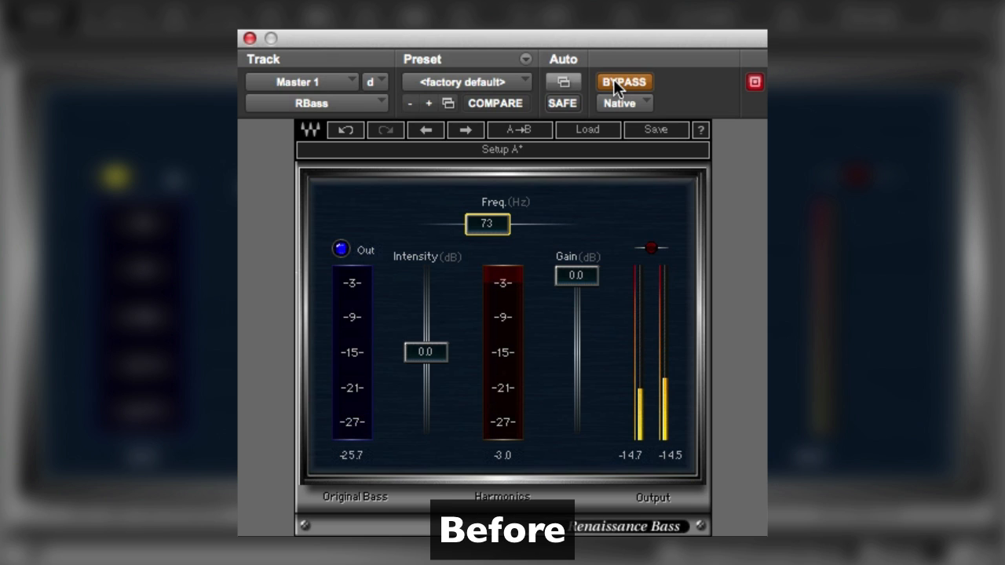
left_click(623, 82)
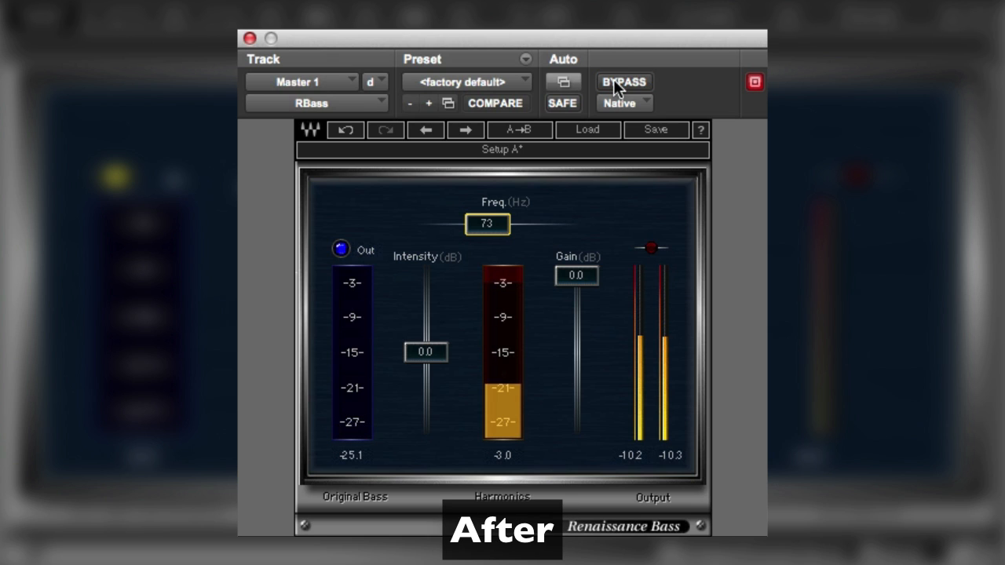
left_click(623, 82)
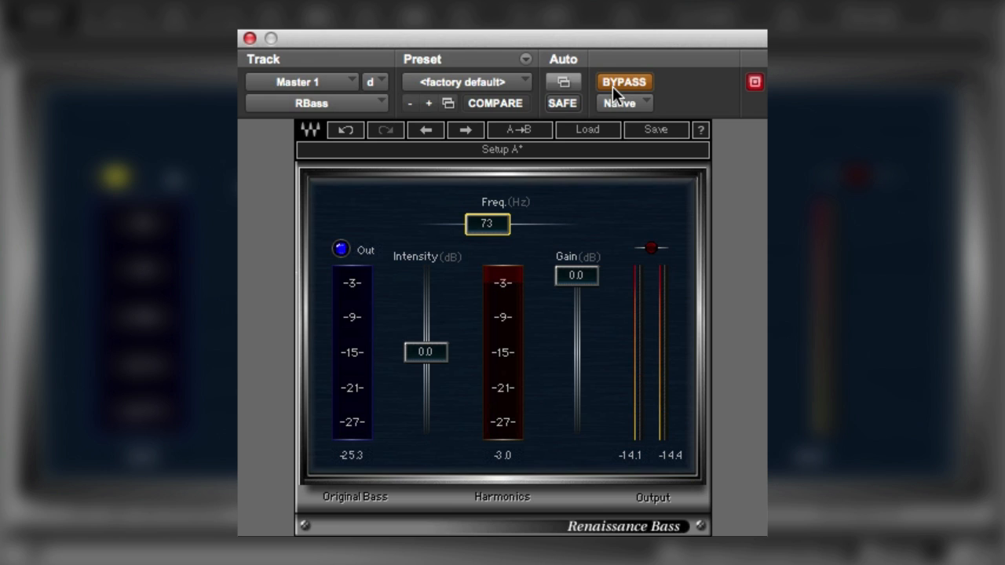
mouse_move(619, 93)
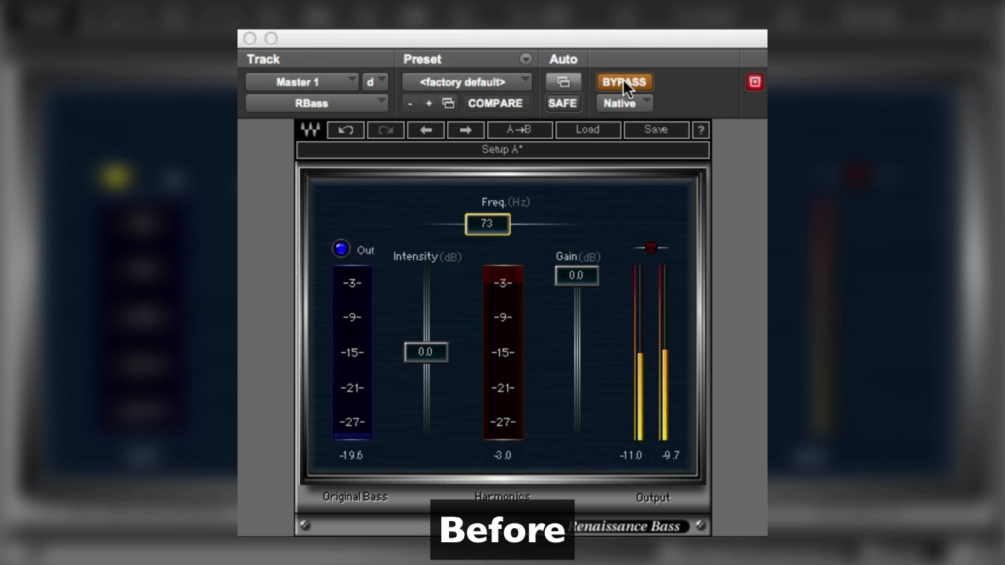
- Re-enable the effect, raise frequency to about 92 Hz and Intensity to 6.6 dB
left_click(623, 82)
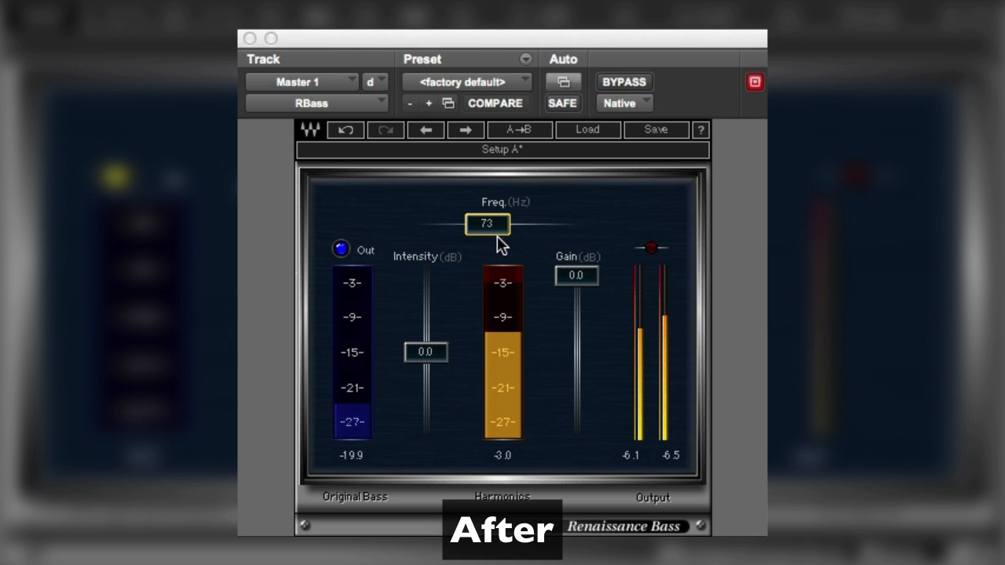
left_click_drag(487, 223, 499, 224)
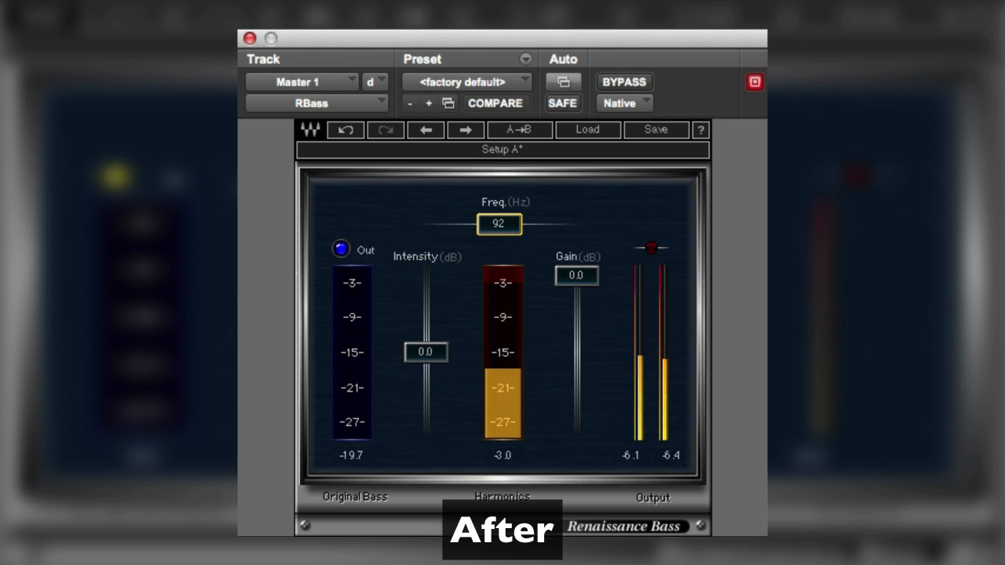
left_click_drag(425, 352, 425, 339)
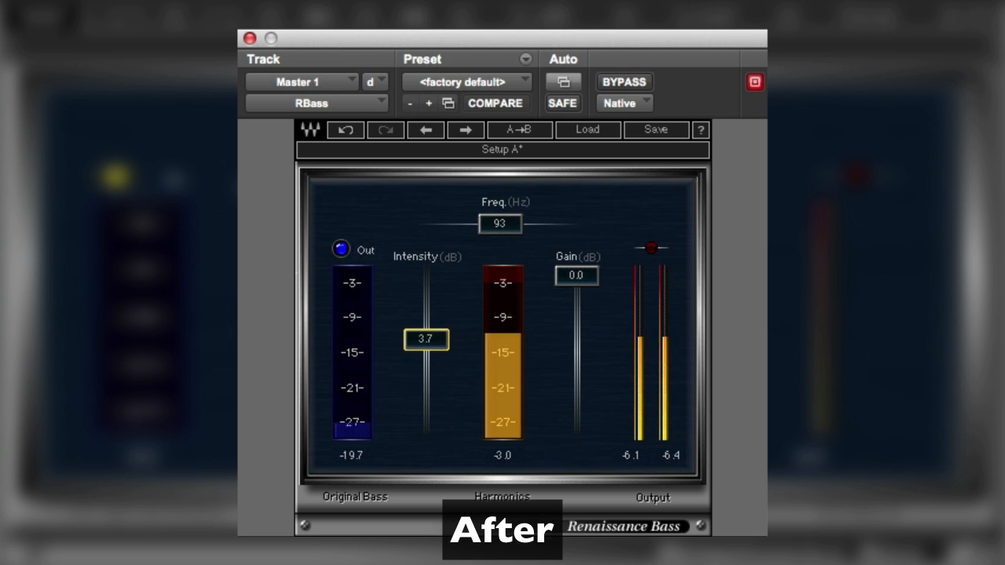
left_click_drag(425, 339, 426, 328)
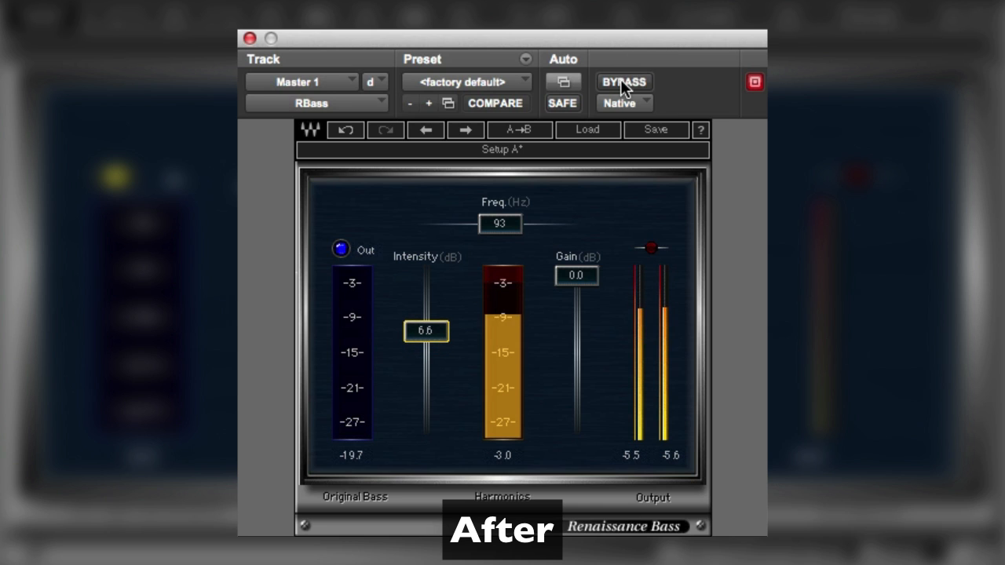
- Compare twice with BYPASS, then trim to 88 Hz and about 3.6 dB Intensity
left_click(623, 81)
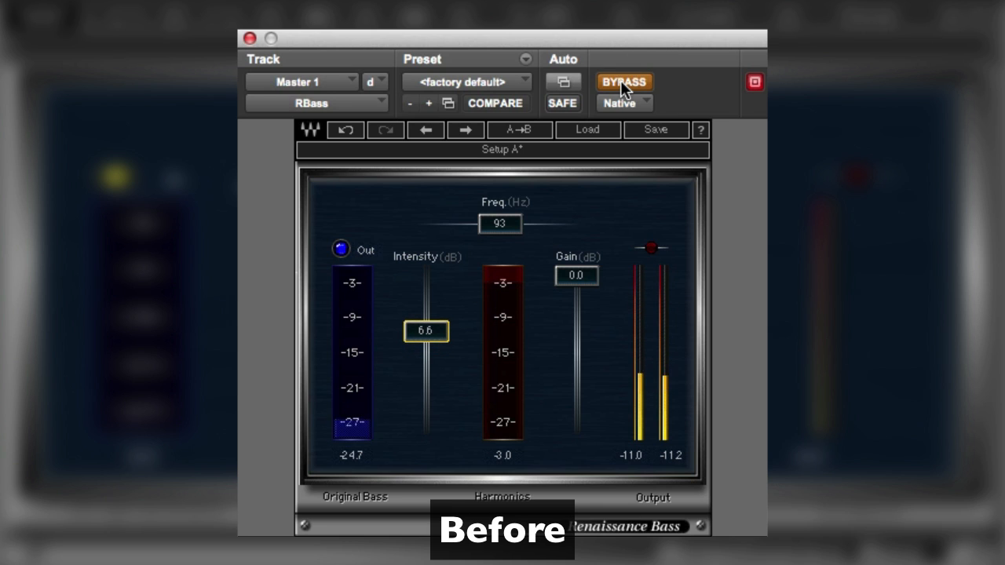
left_click(624, 82)
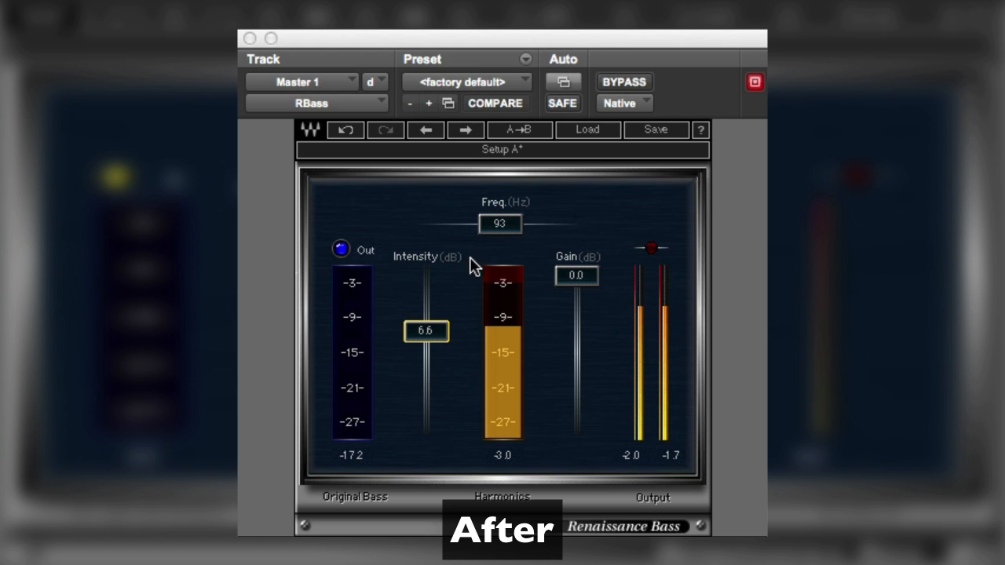
left_click(624, 81)
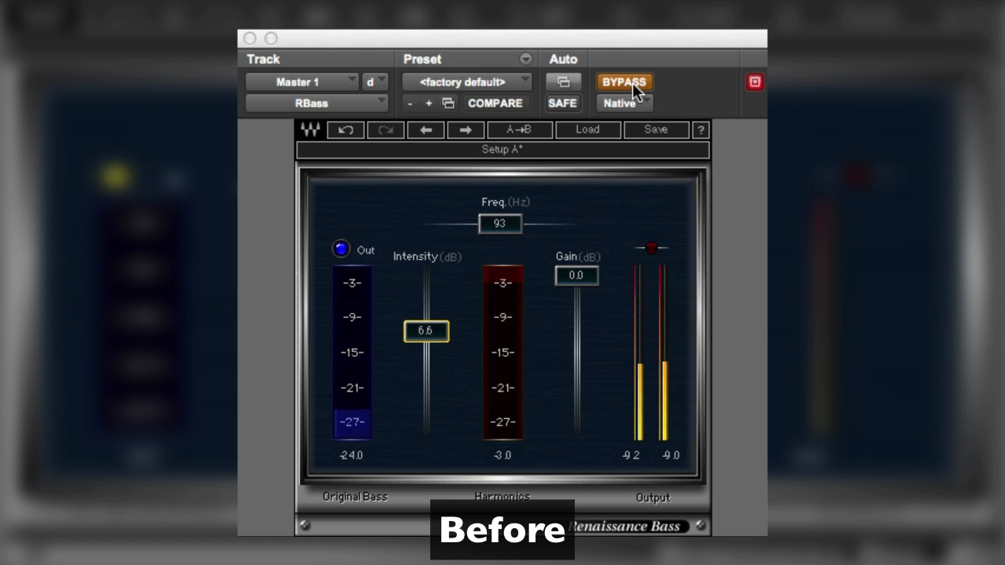
left_click(624, 81)
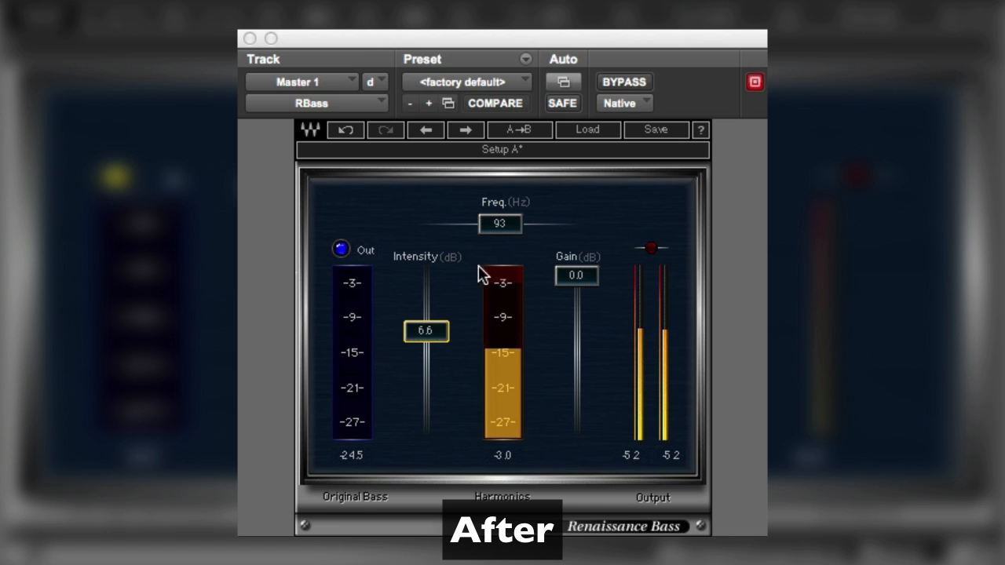
left_click_drag(426, 331, 426, 338)
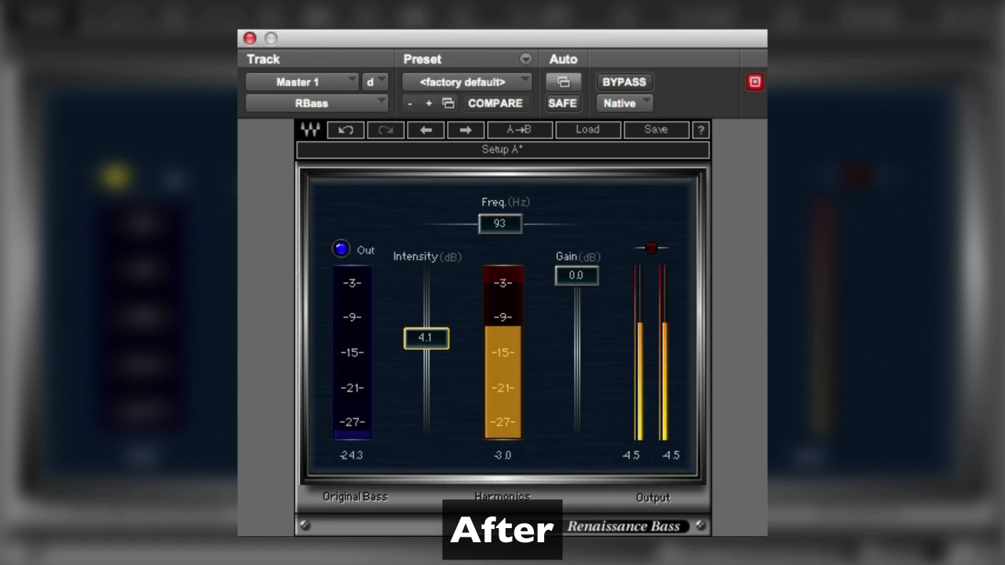
left_click_drag(425, 337, 426, 340)
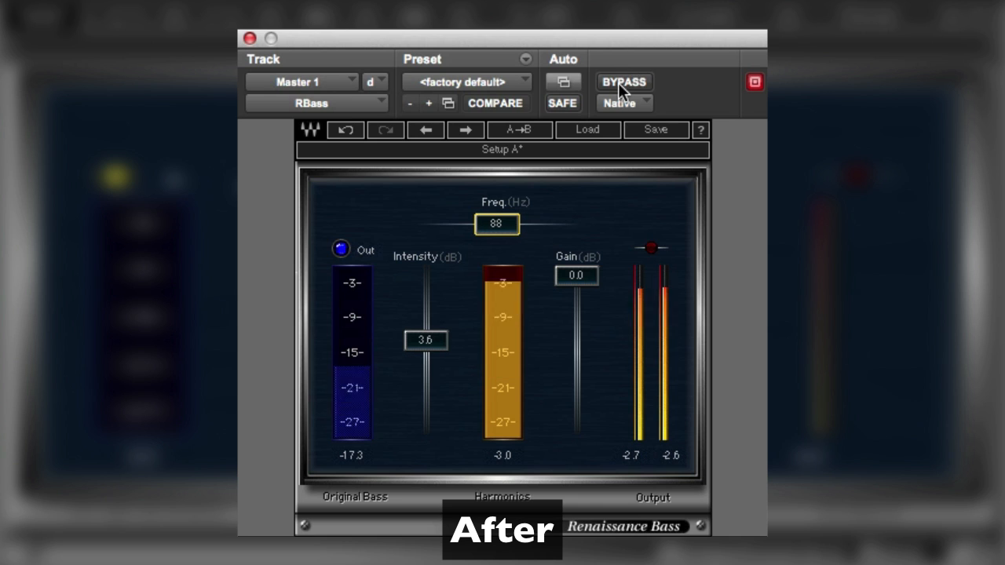
- Load the Nose Job factory preset (256 Hz, 2.5 dB) on Mono Speech's RBass
left_click(623, 81)
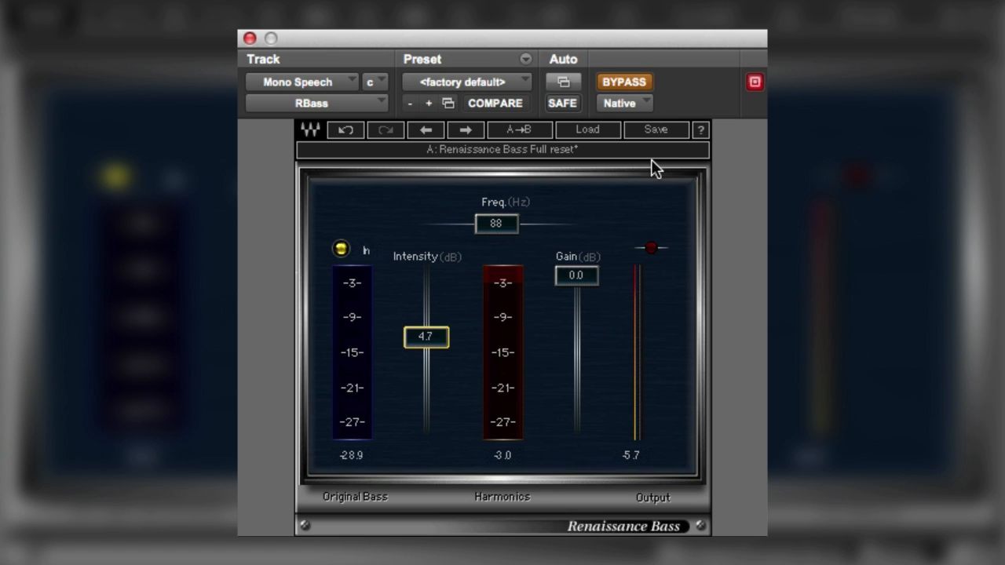
mouse_move(624, 157)
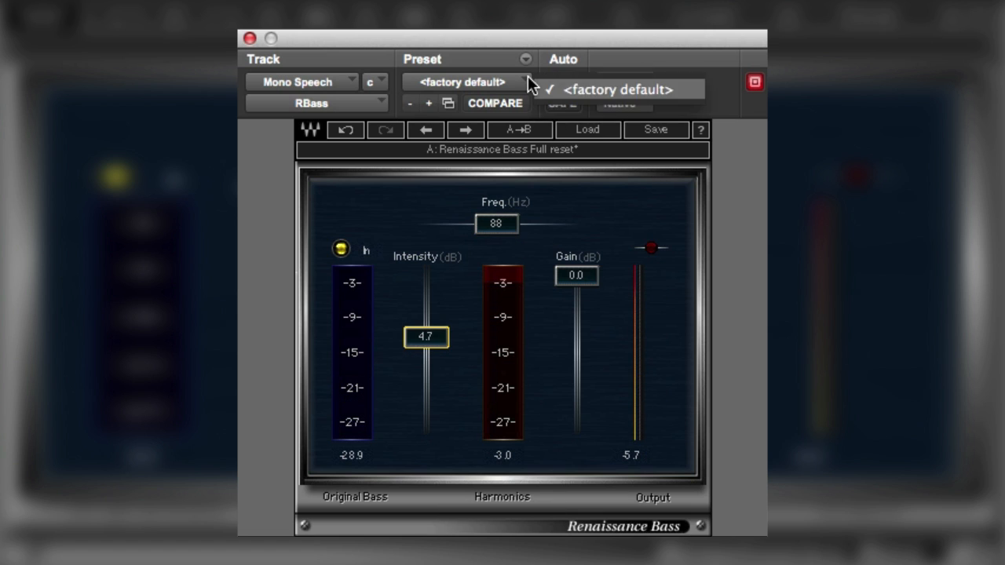
mouse_move(623, 98)
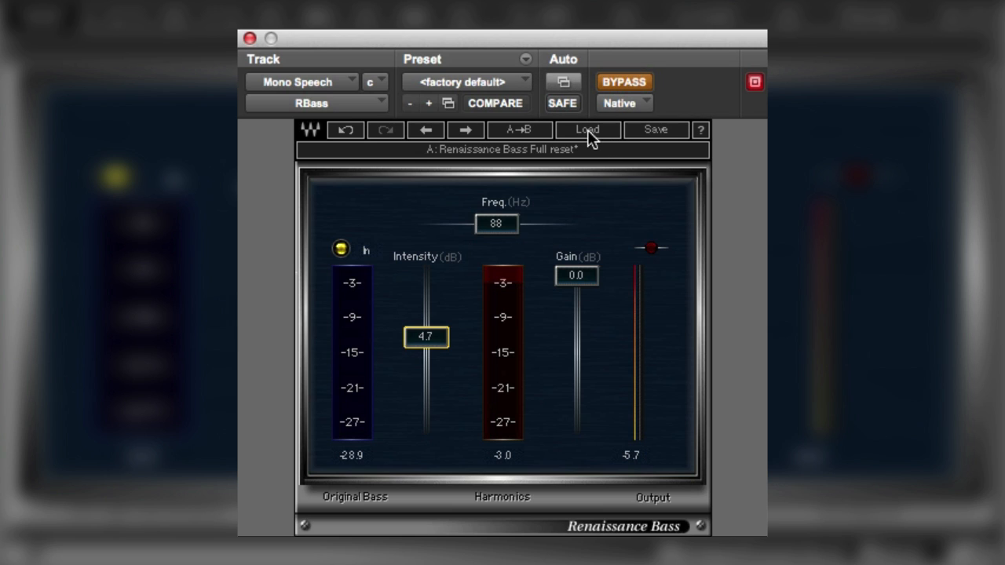
left_click(587, 130)
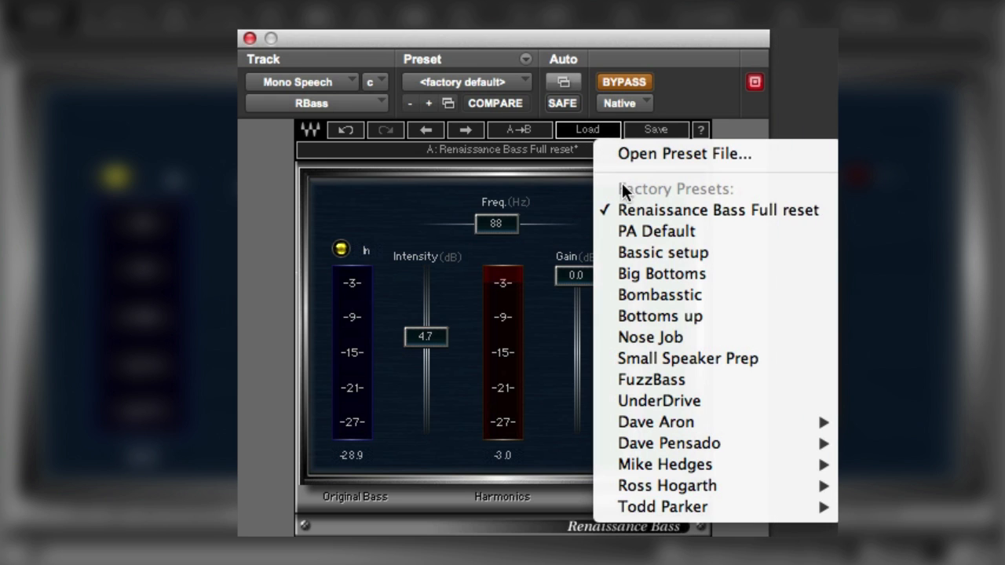
mouse_move(650, 337)
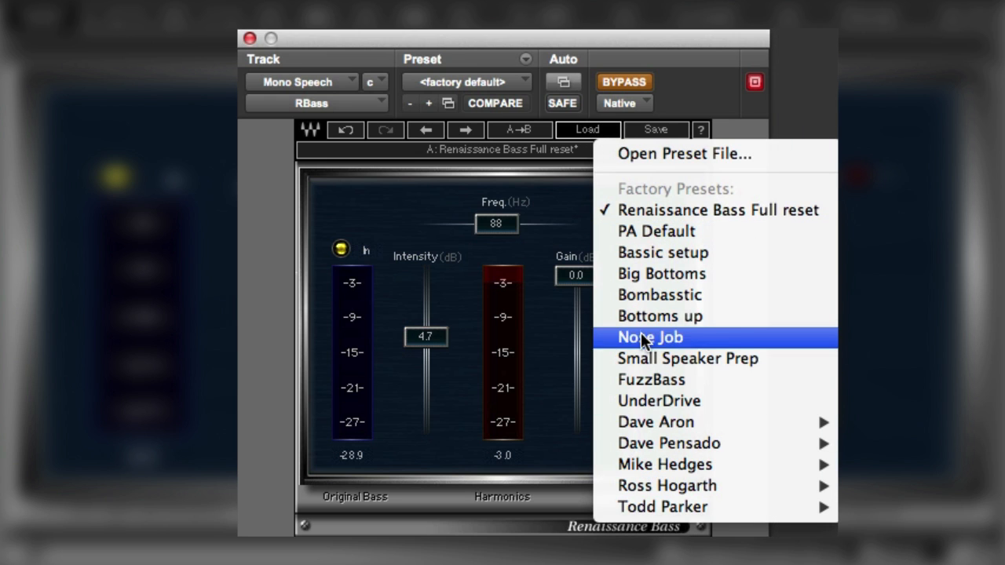
mouse_move(646, 351)
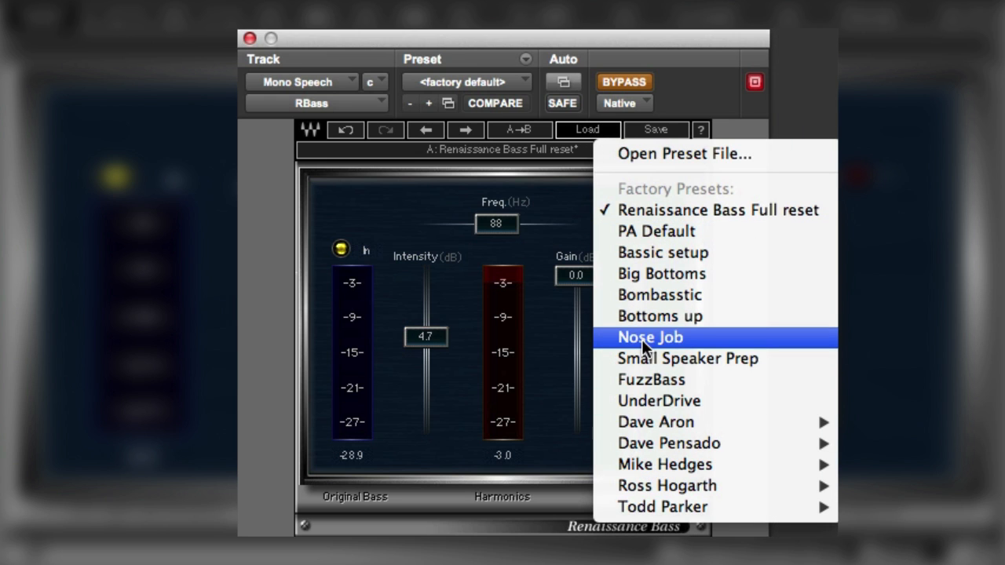
left_click(650, 337)
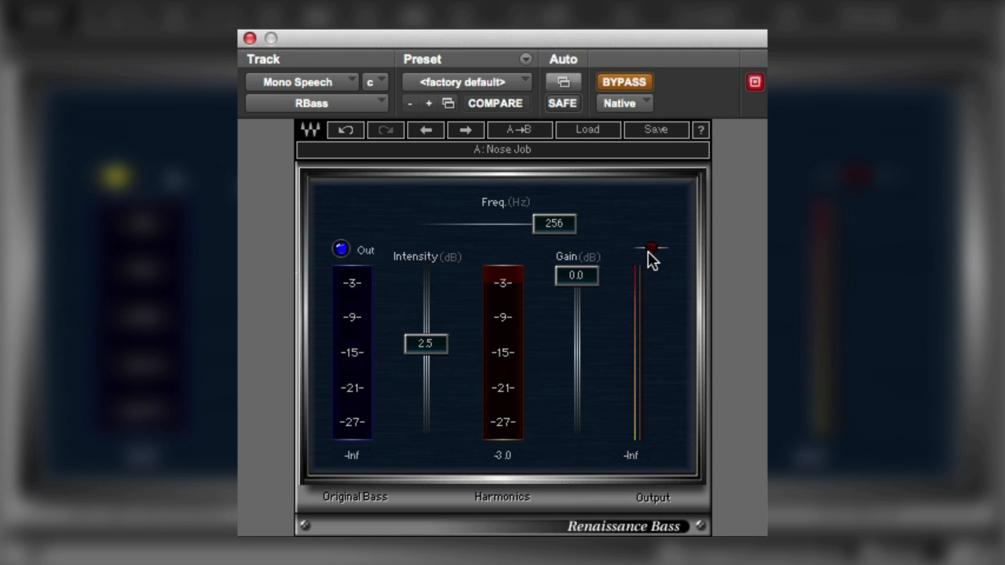
mouse_move(646, 257)
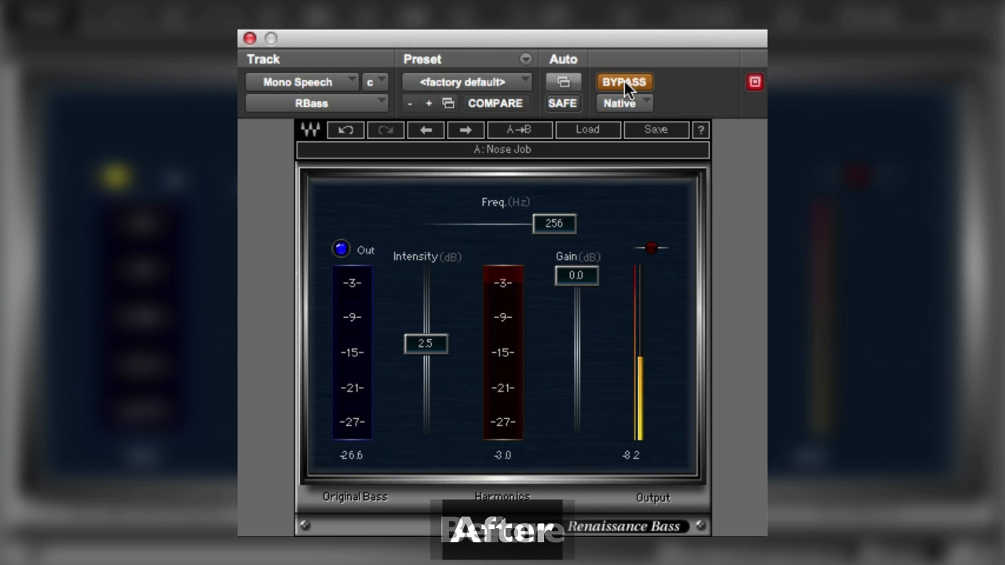
- Toggle BYPASS on the Nose Job speech for before/after, ending with it active
left_click(624, 82)
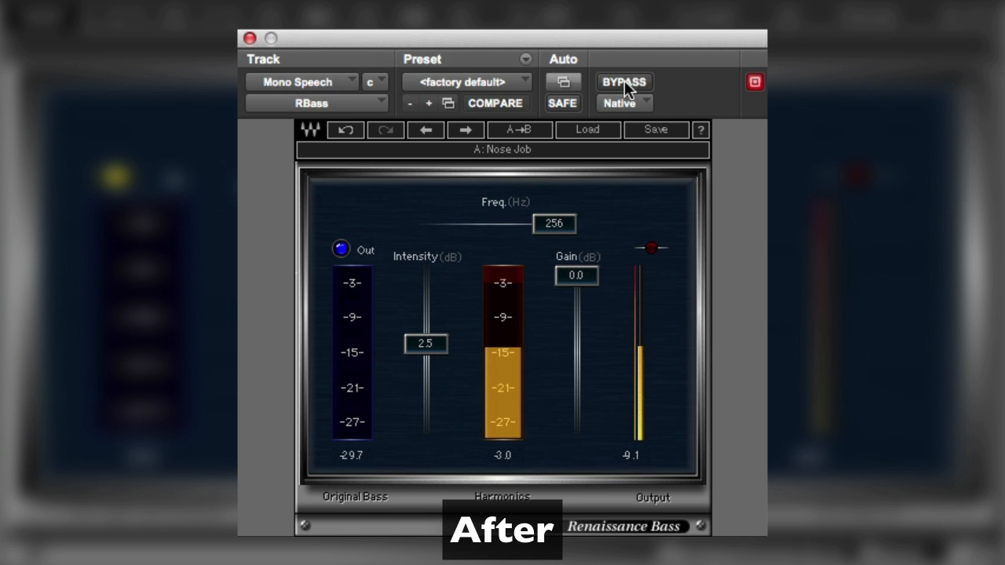
left_click(623, 82)
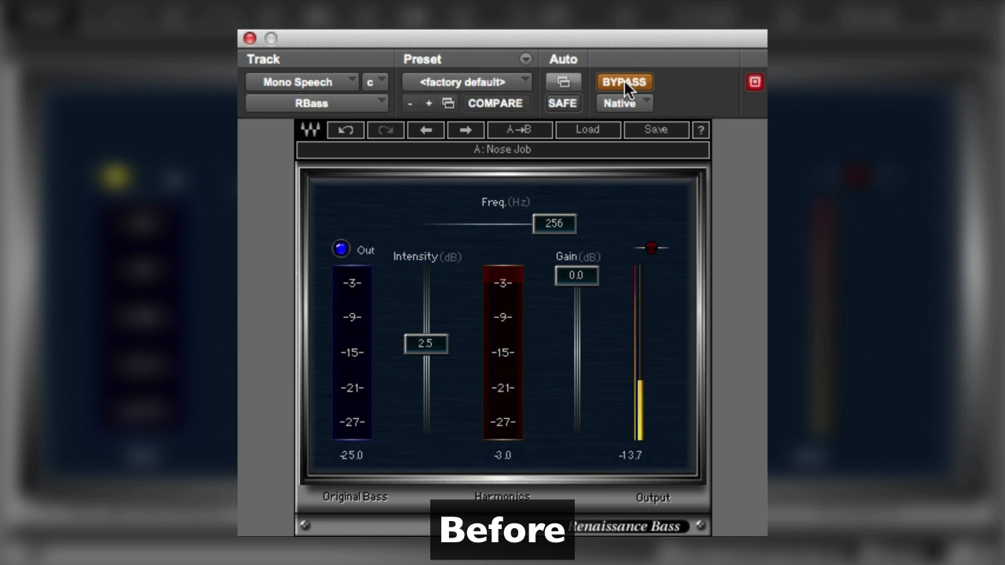
left_click(624, 82)
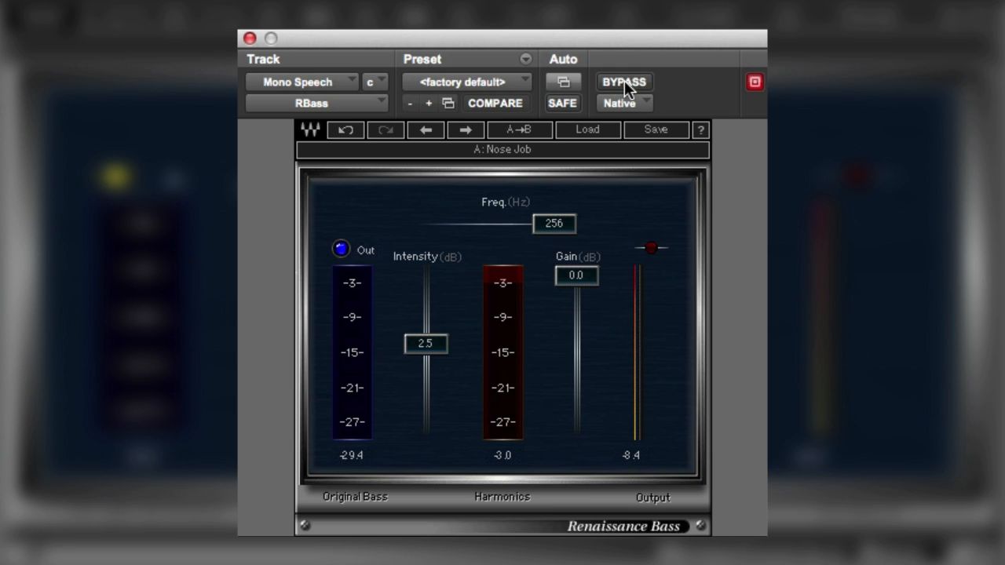
mouse_move(590, 140)
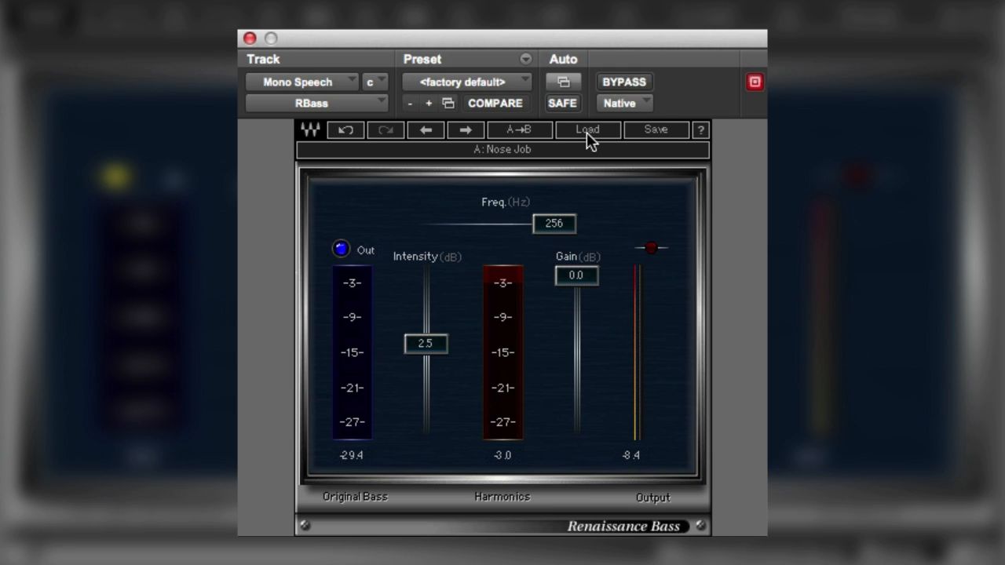
- Reopen the Renaissance Bass preset list on Mono Speech, with Nose Job still checked
left_click(587, 130)
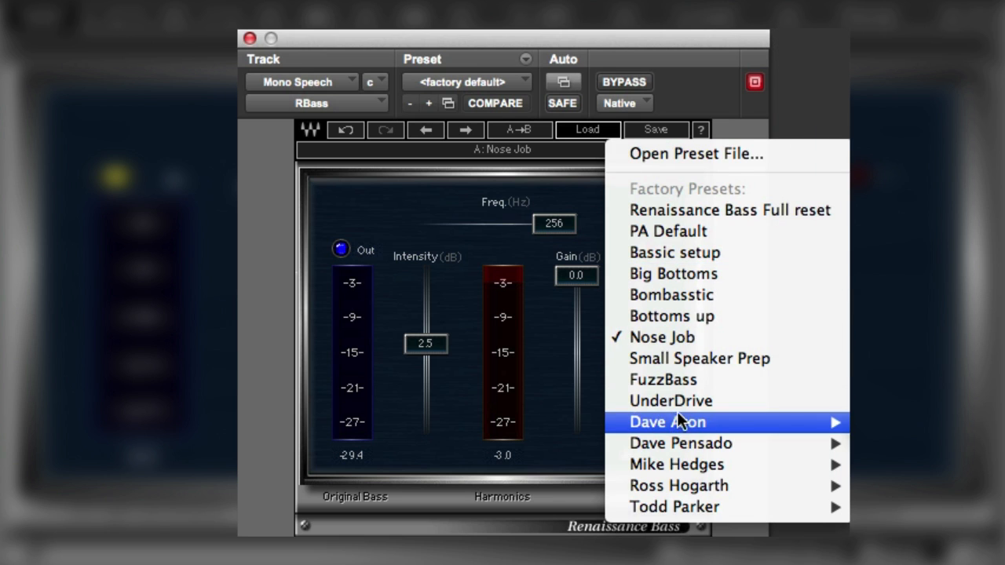
mouse_move(676, 464)
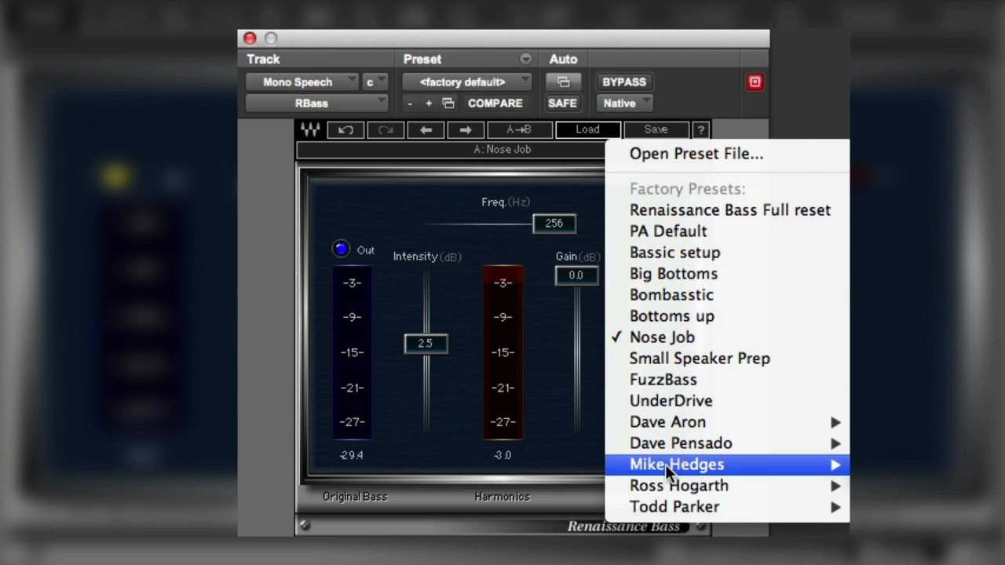
mouse_move(681, 443)
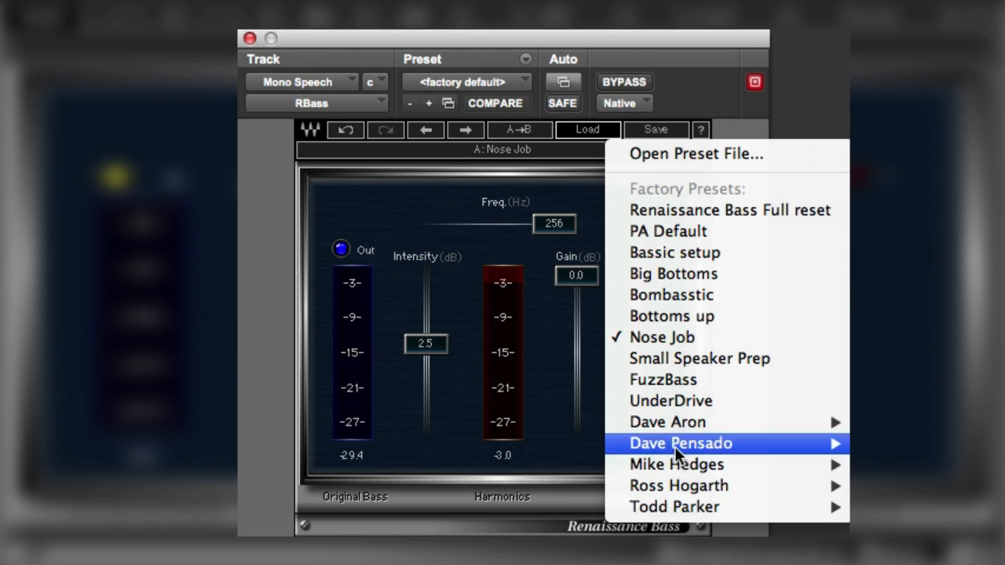